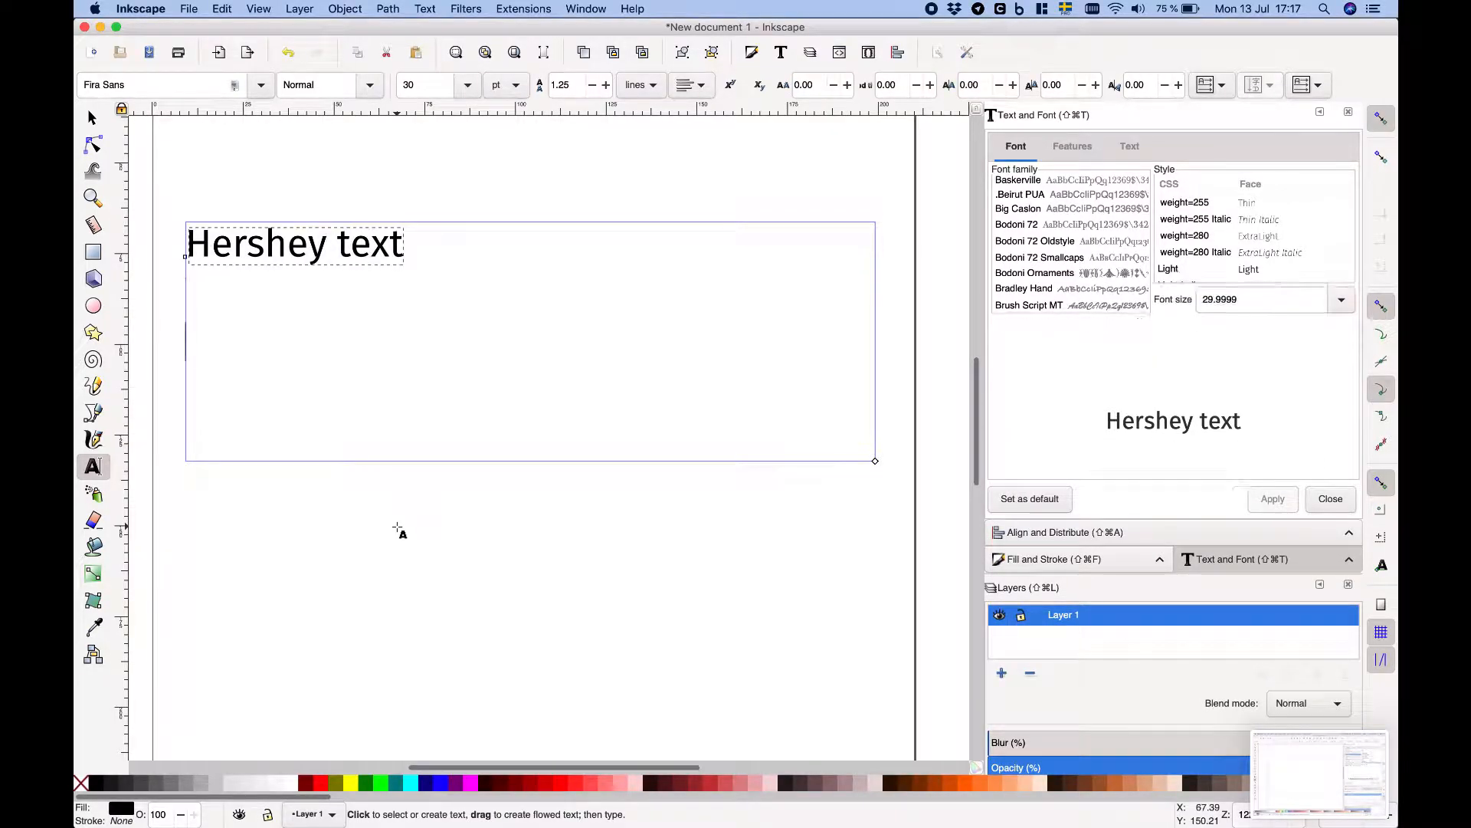
Type the note 'outline fonts - fonts' on the Plottervision drawing
type("outline fonts --> stroke")
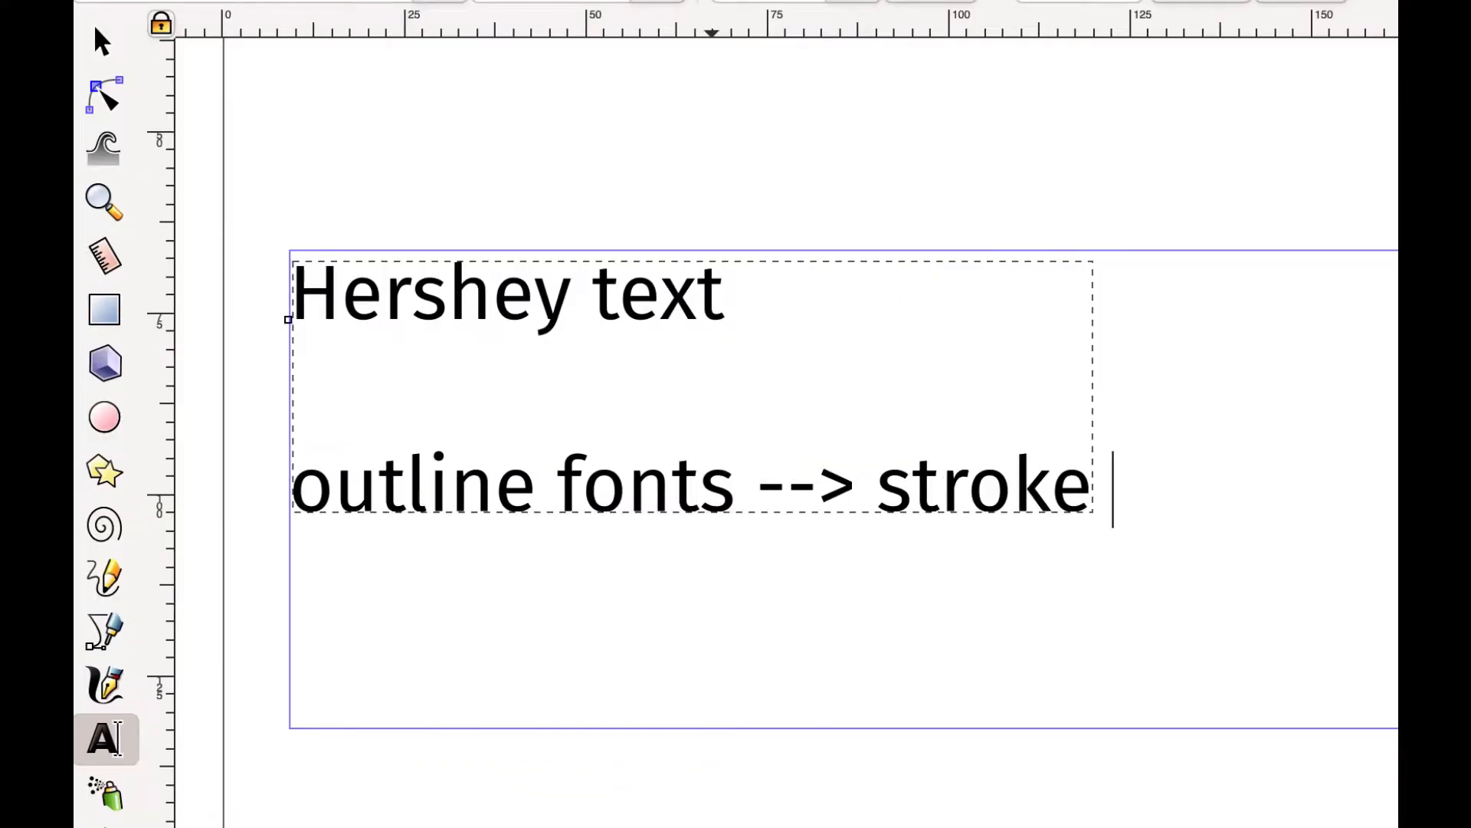
type("fonts")
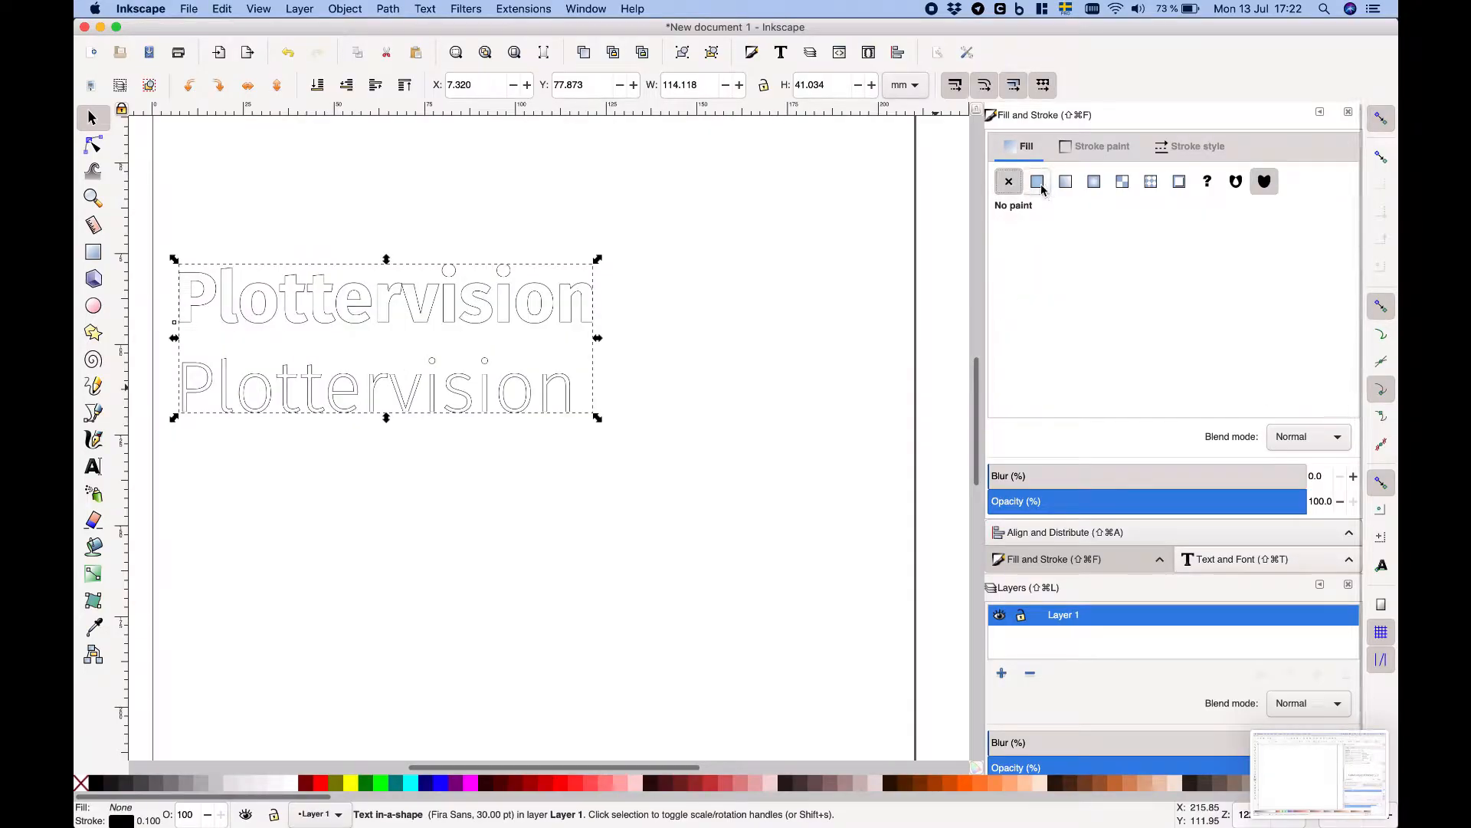
Zoom in to compare the double-contour and single-stroke Plottervision lettering
left_click(1037, 181)
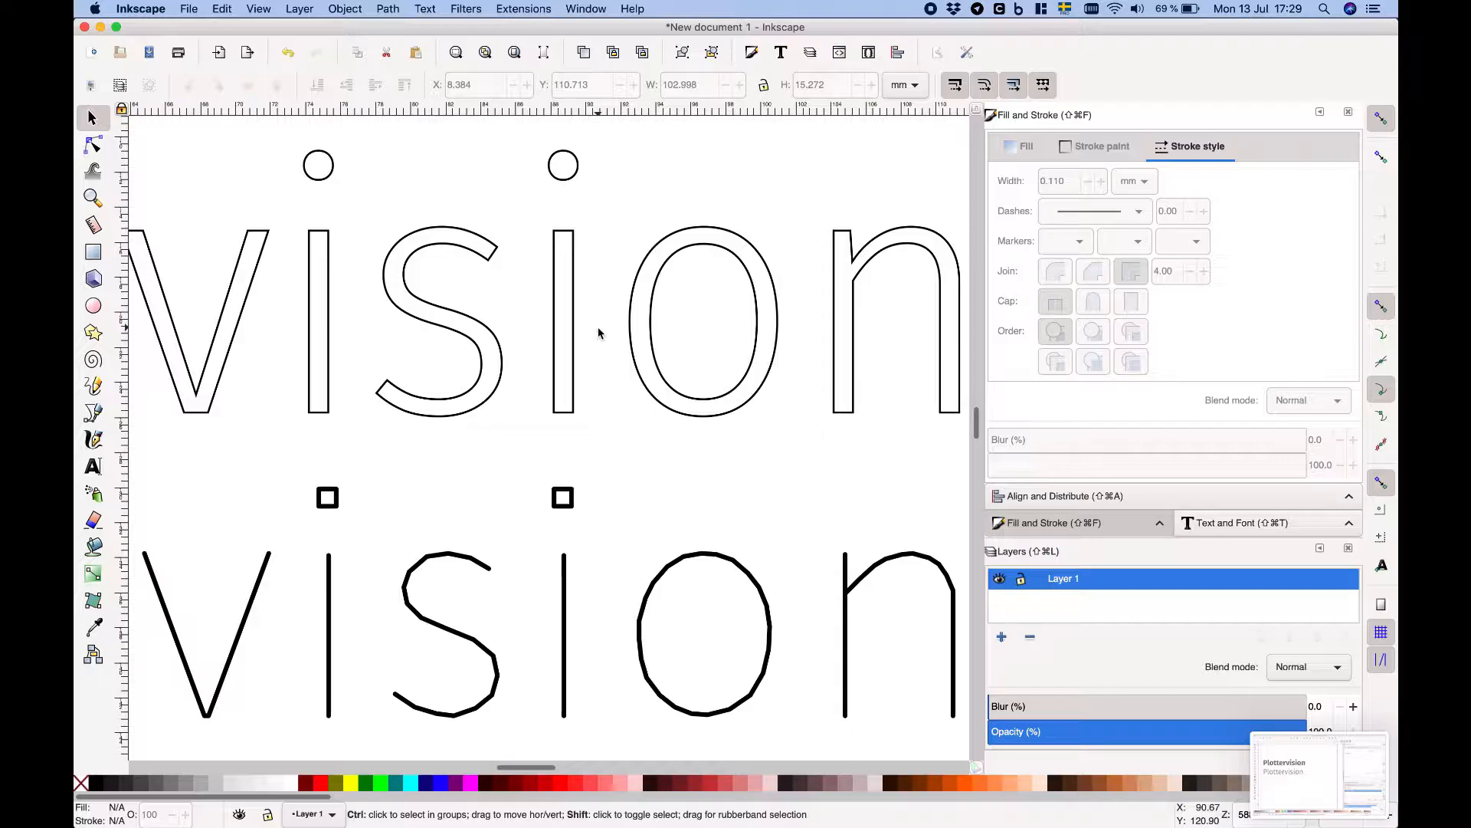
mouse_move(802, 572)
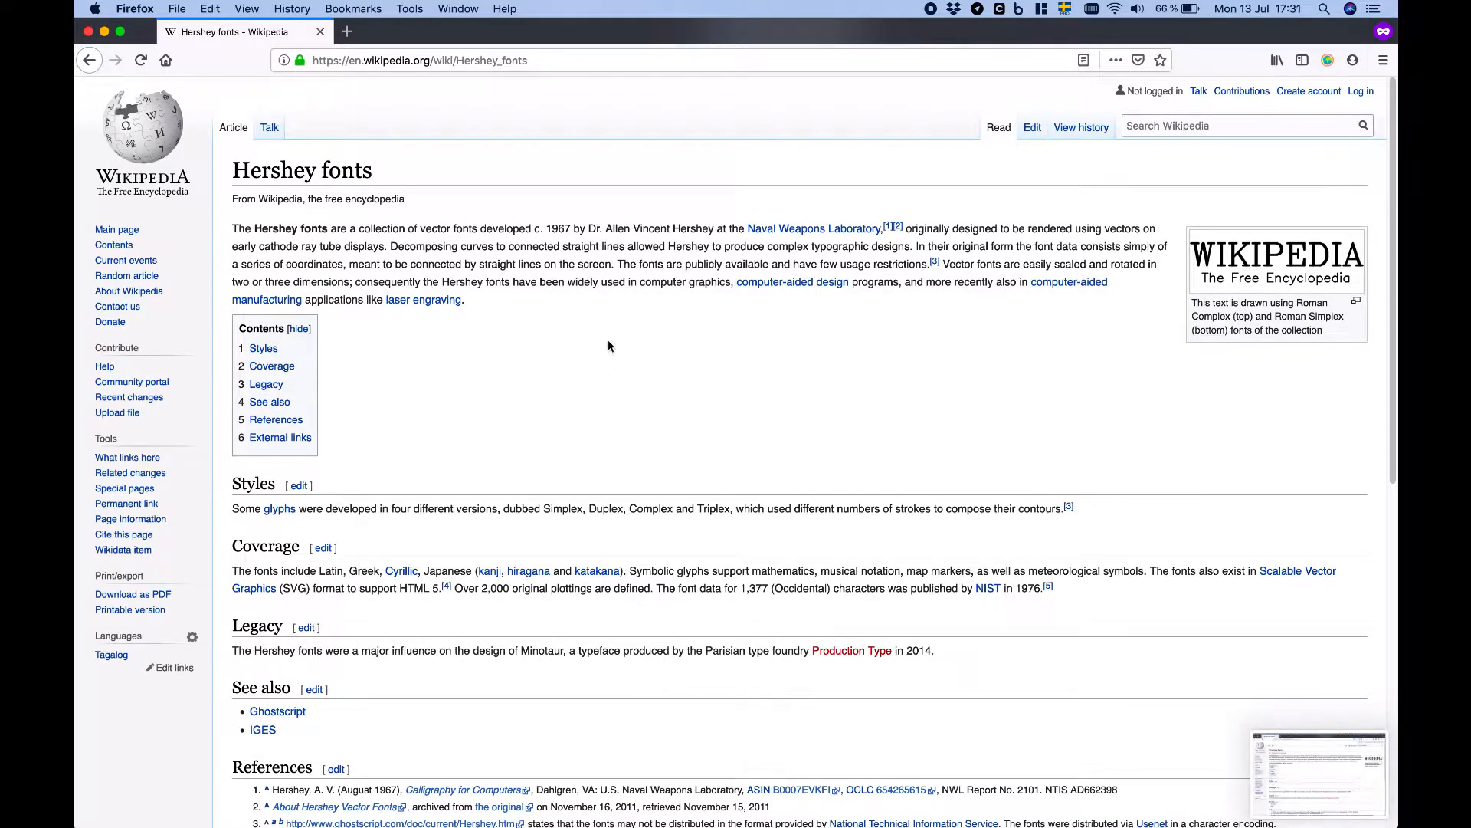
Open the 'Calligraphy for Computers' link in the Hershey fonts article's References
left_click_drag(588, 229, 713, 228)
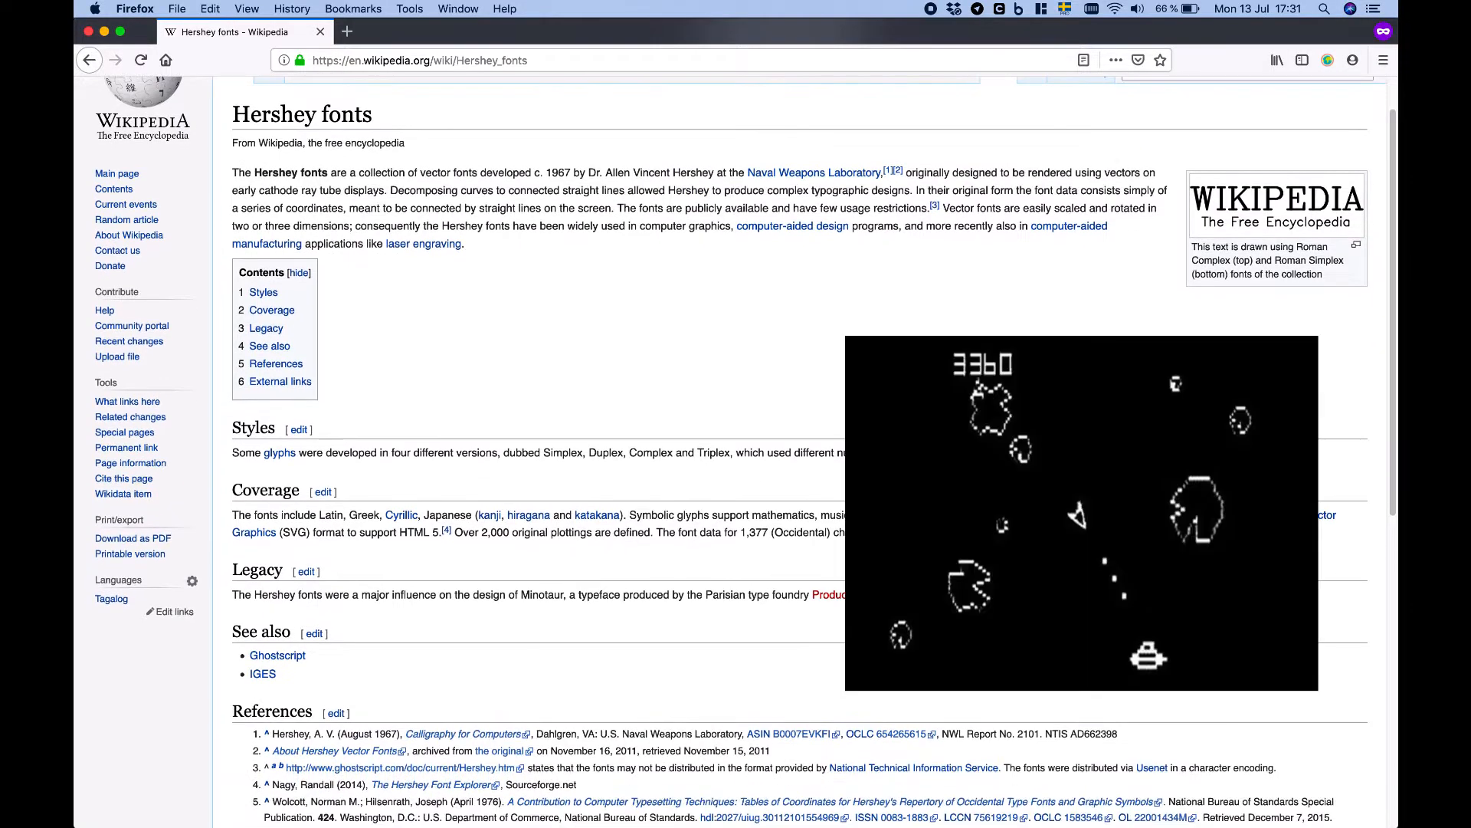
left_click(461, 735)
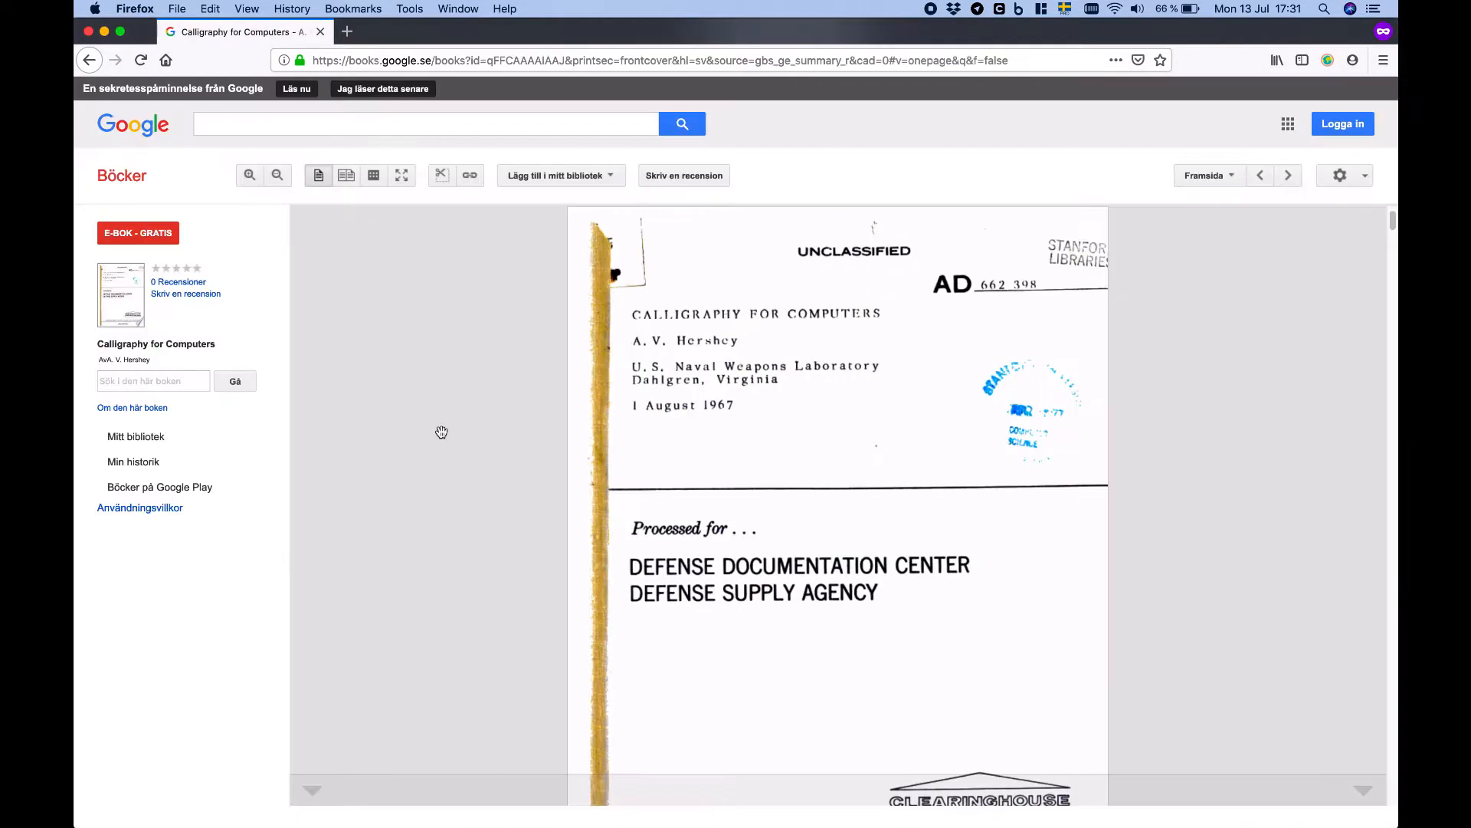
Scroll through the Google Books preview of the 1967 report
scroll("down", 3)
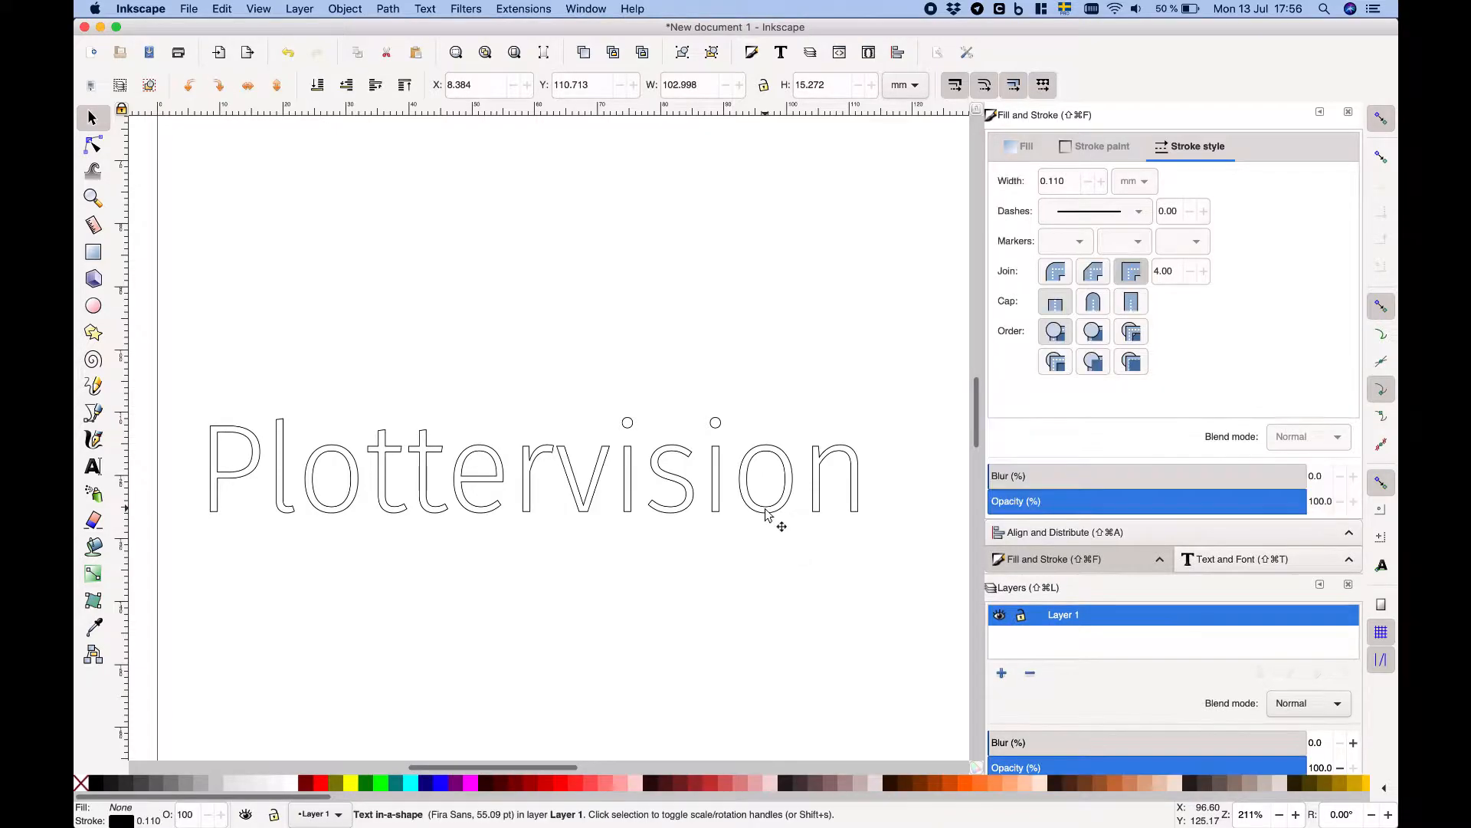
Convert the selected Plottervision text to EMS Readability with the Hershey Text extension
left_click(531, 467)
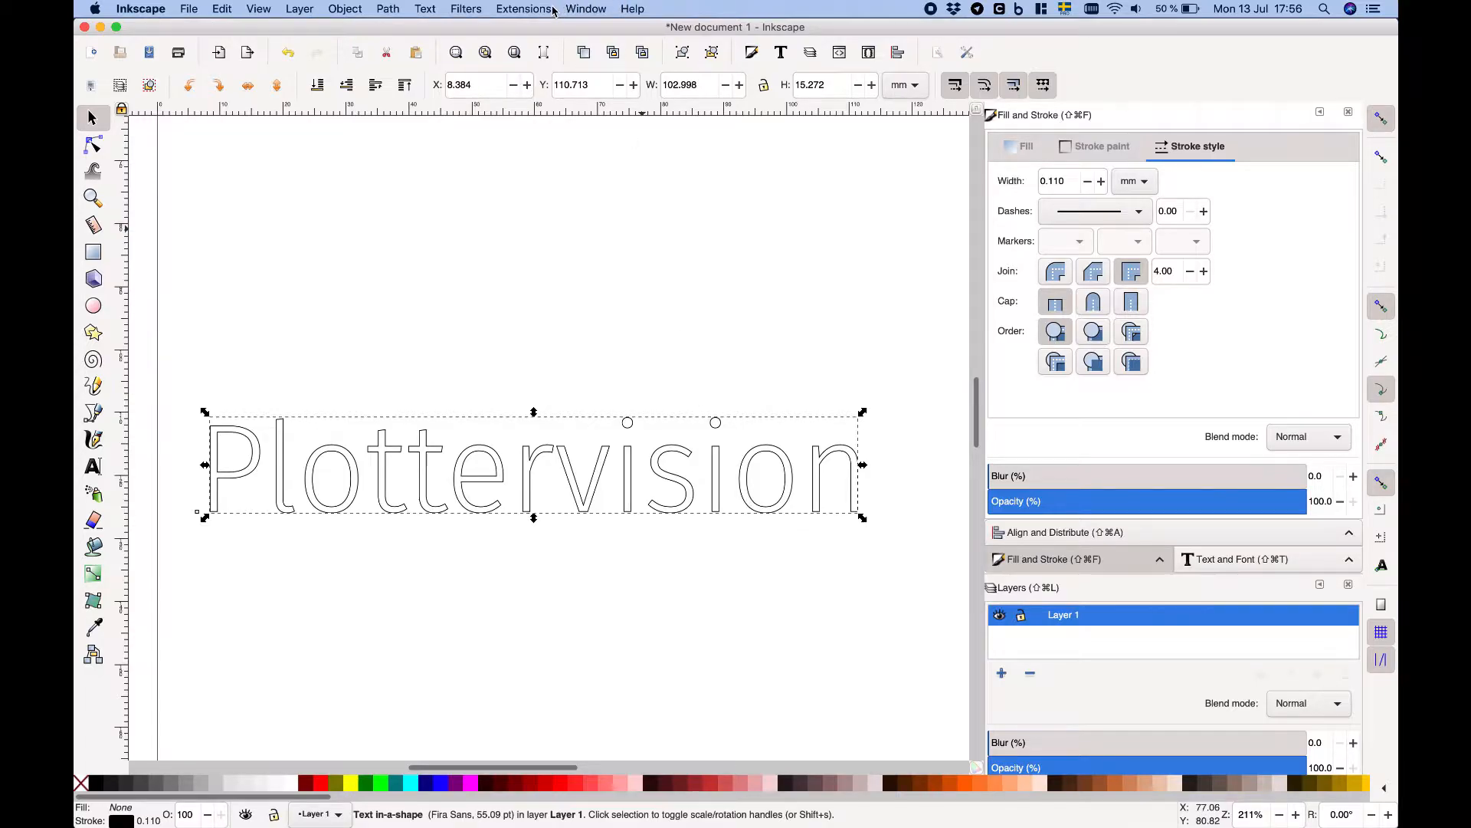
left_click(523, 9)
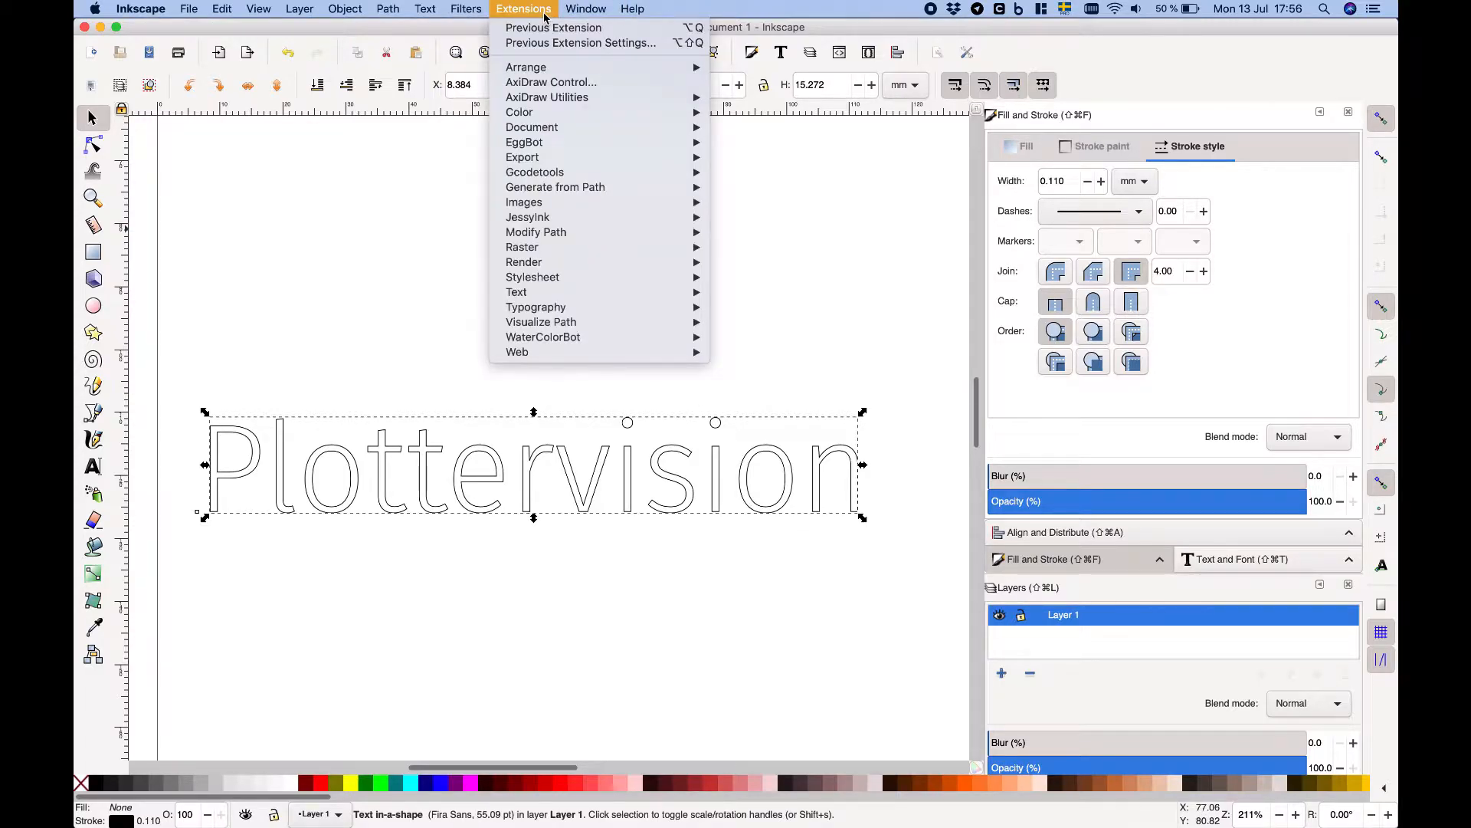
mouse_move(547, 96)
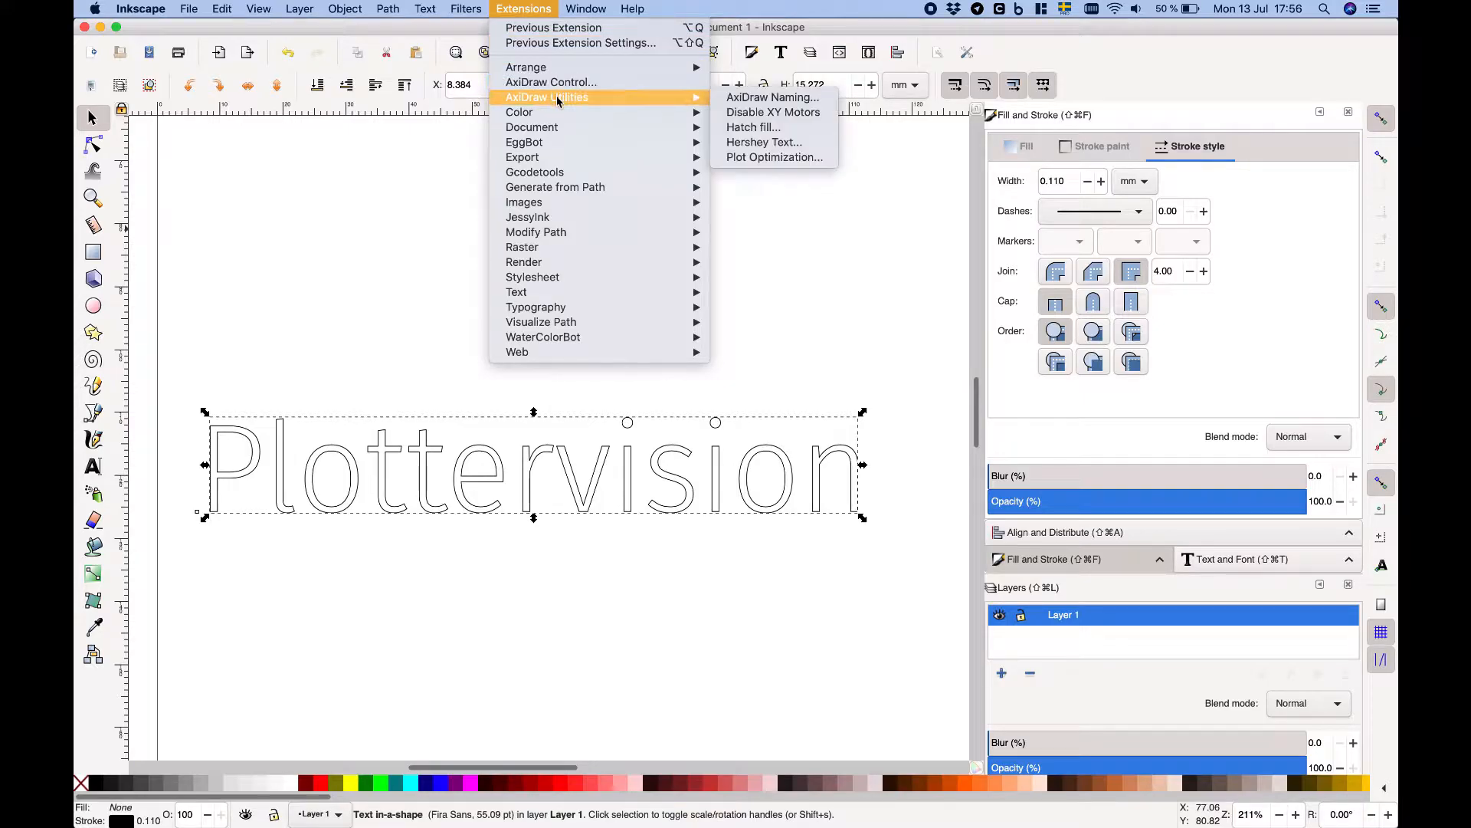
mouse_move(753, 127)
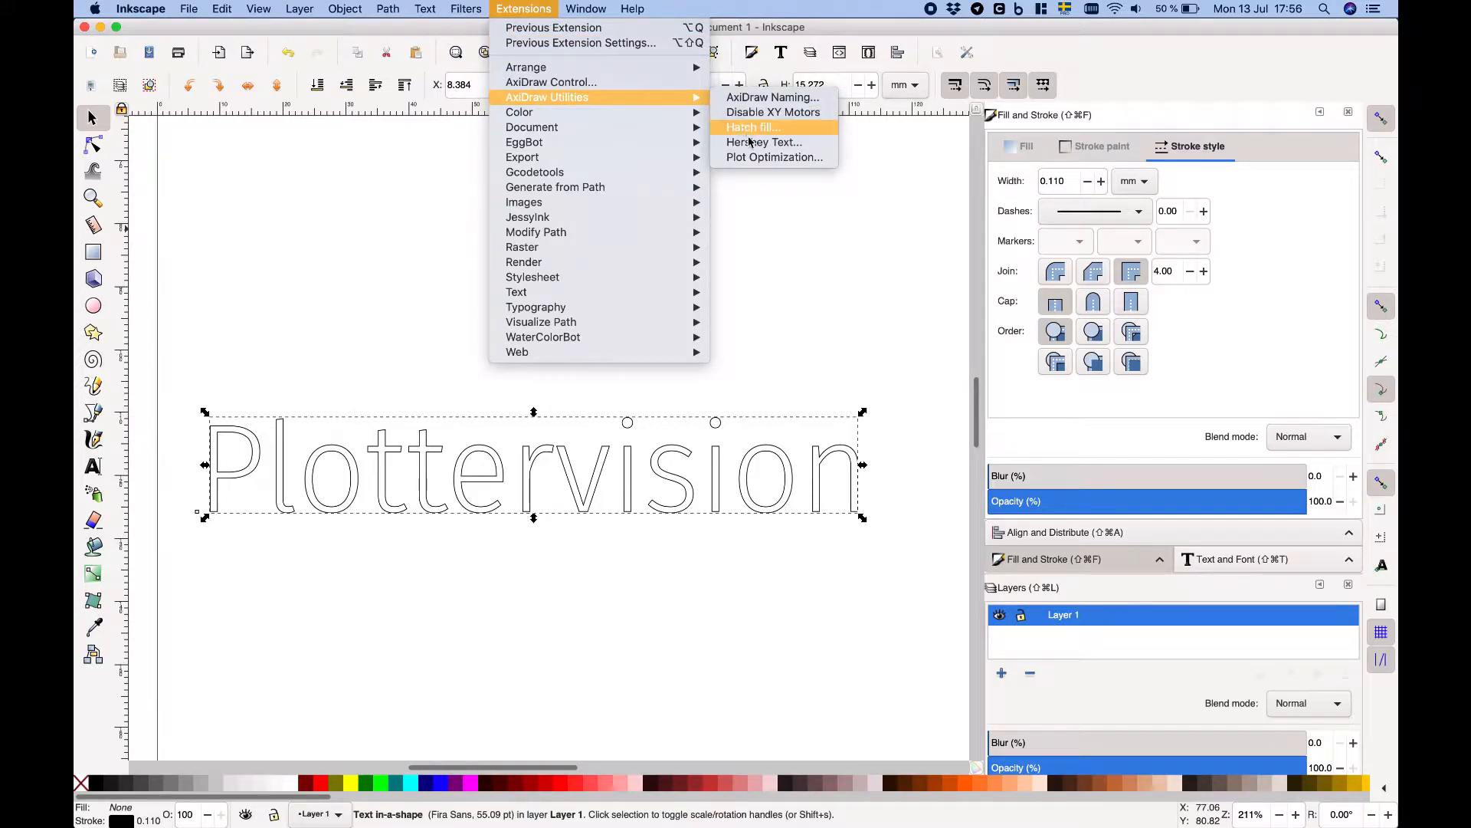
mouse_move(764, 142)
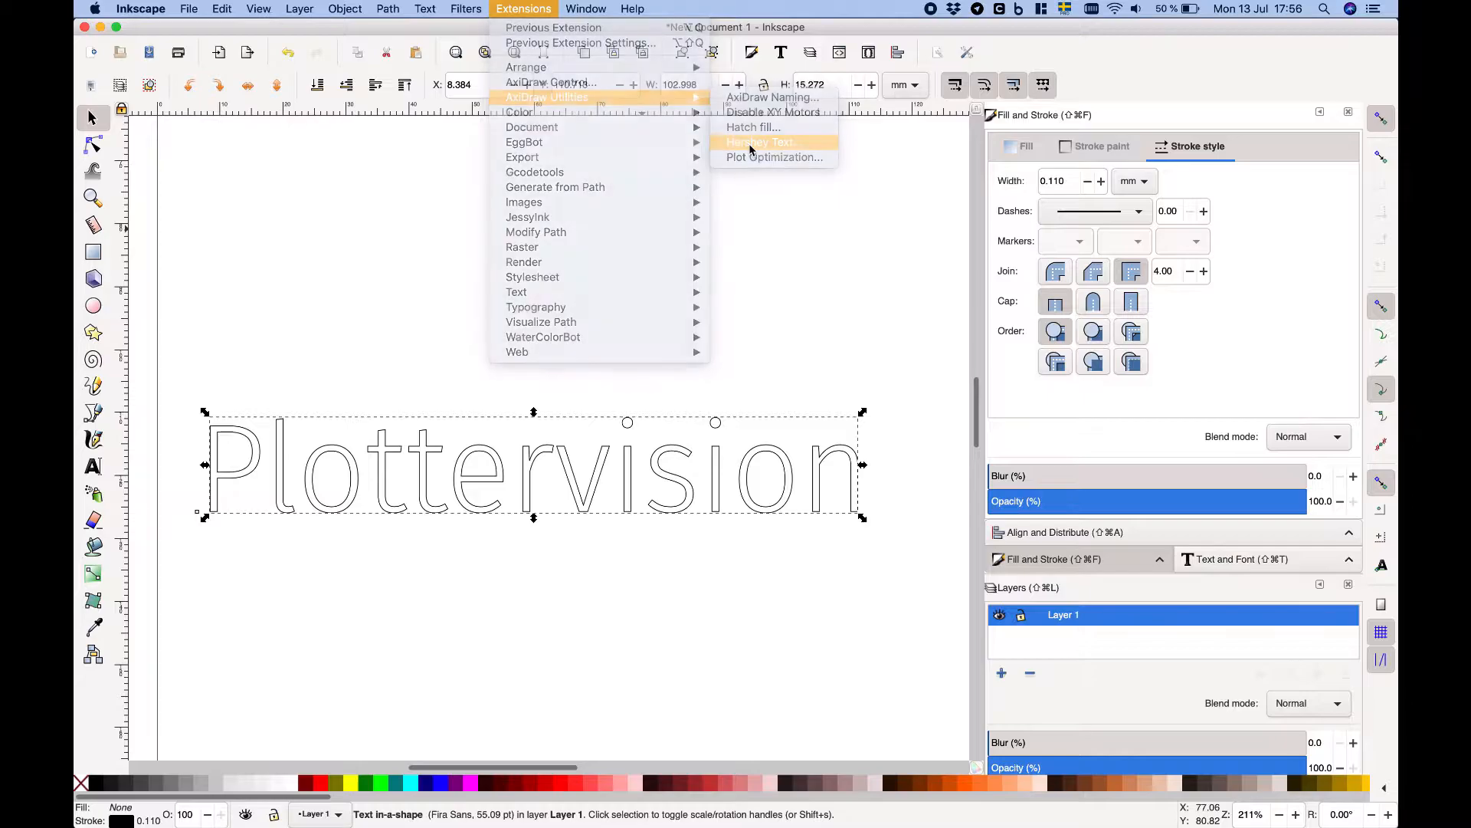
left_click(760, 142)
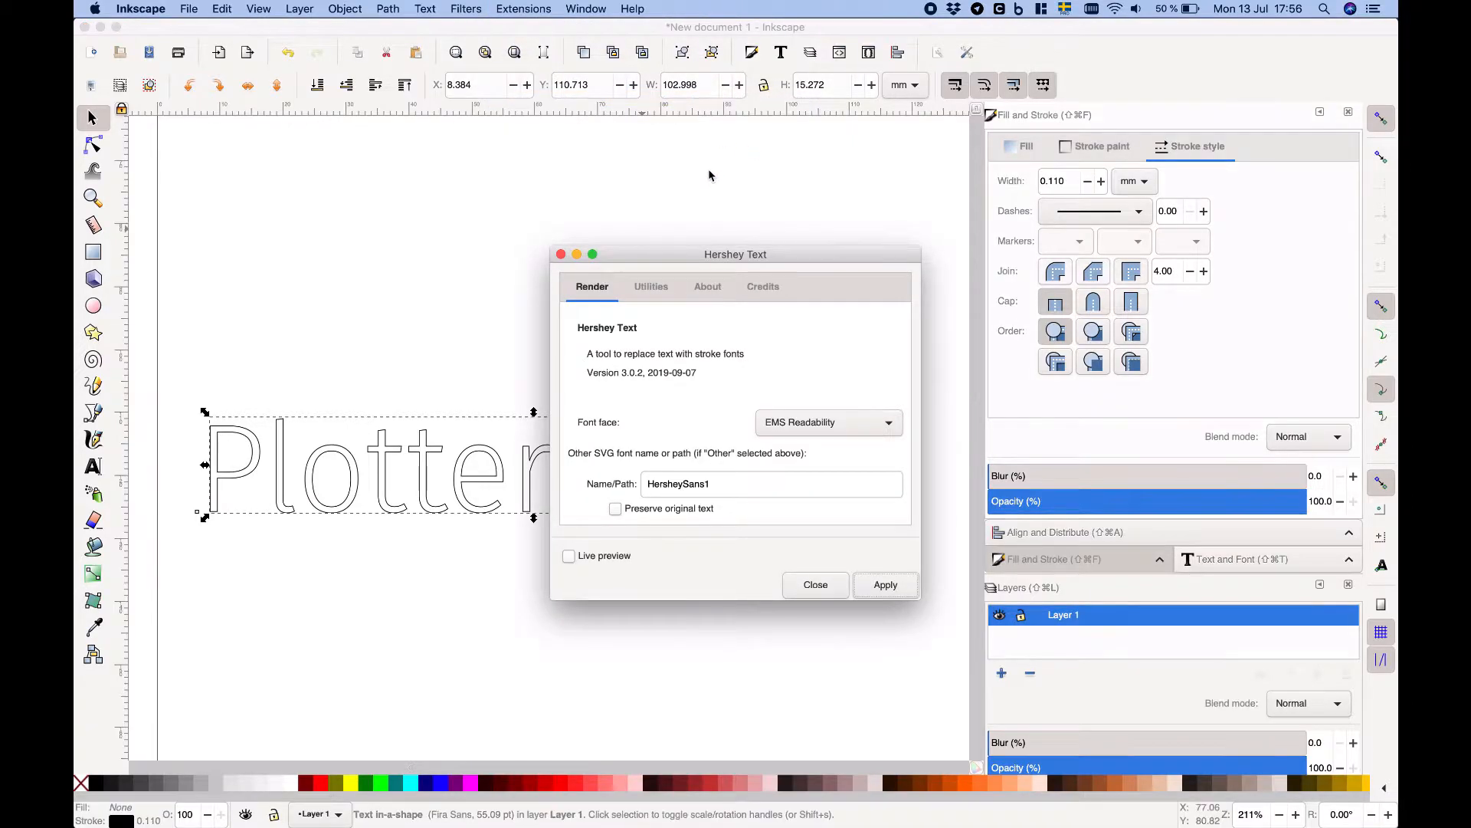
left_click(827, 422)
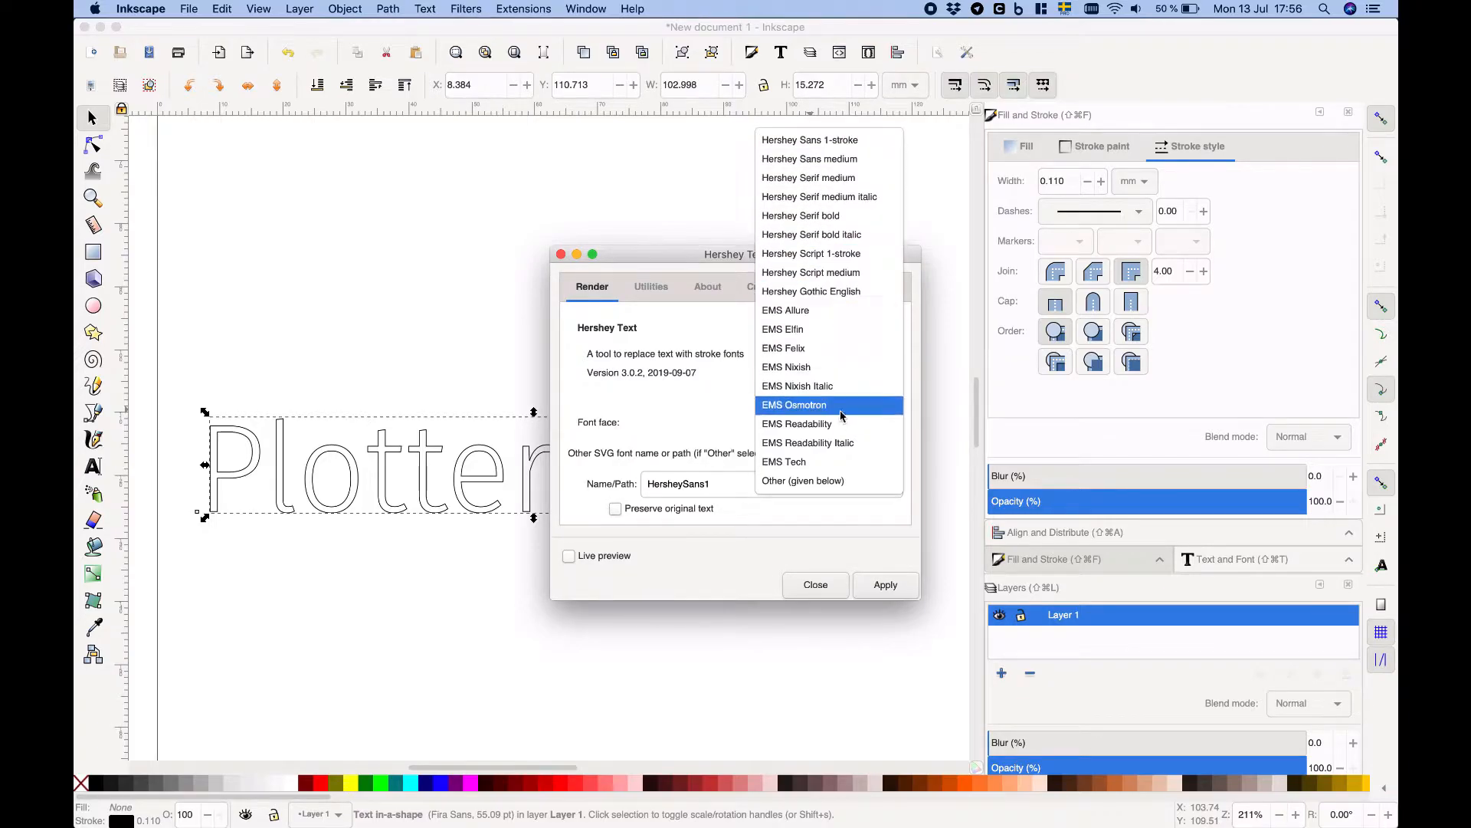
left_click(797, 443)
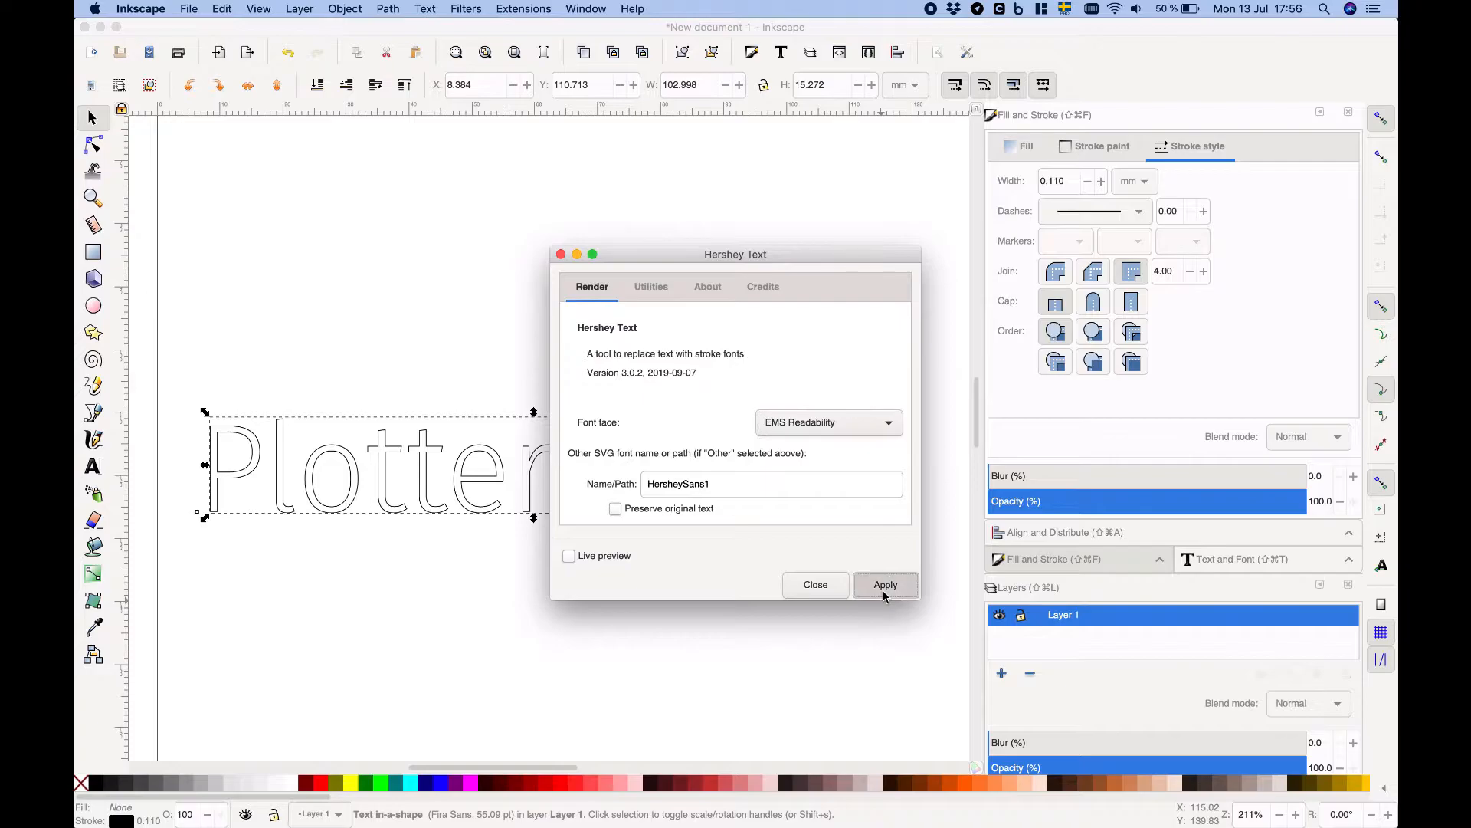
left_click(883, 584)
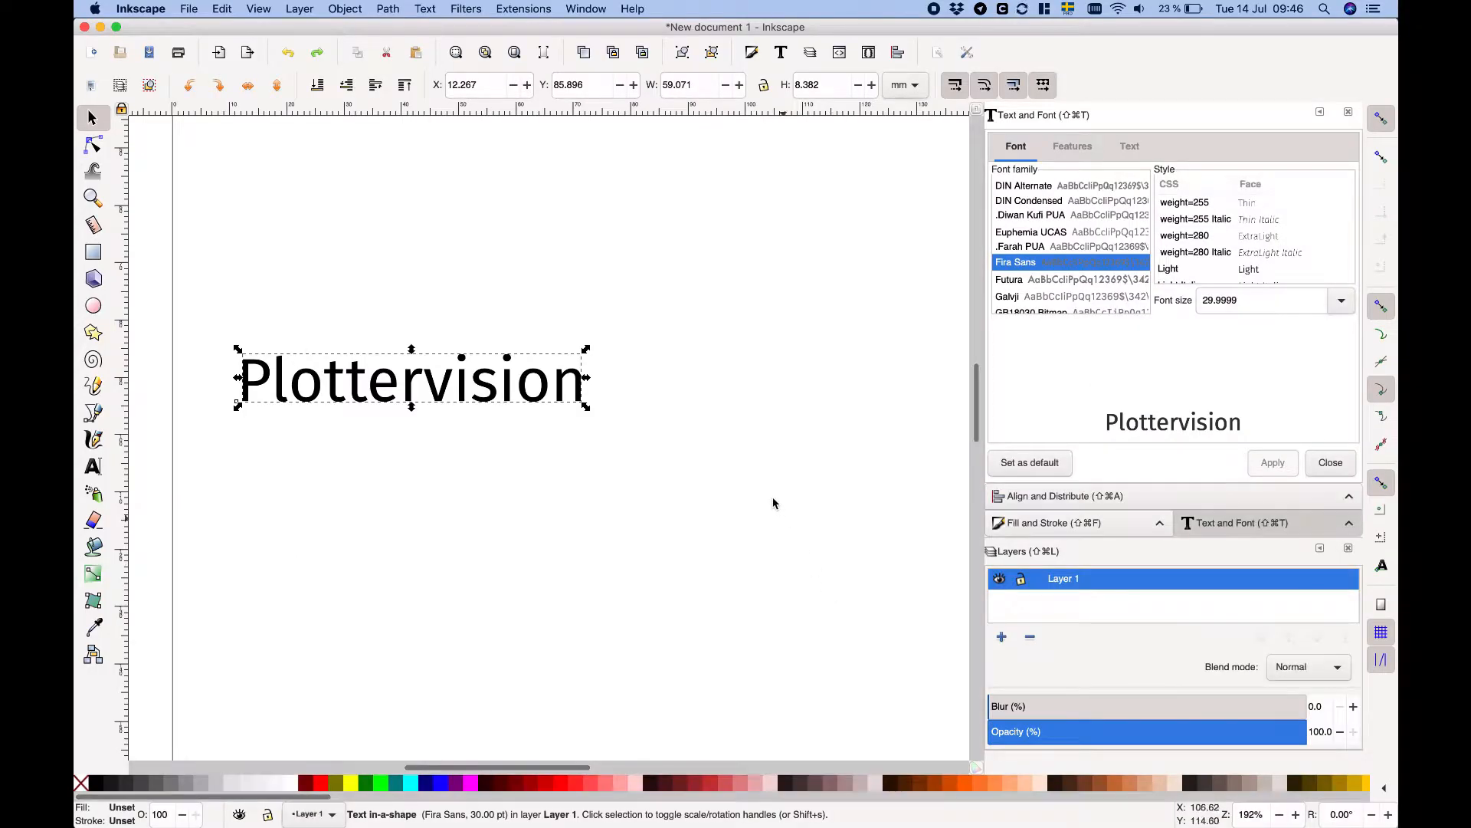
In Hershey Text, set Font face to Other and enter EMSLittlePrincess.svg as the path
left_click(522, 8)
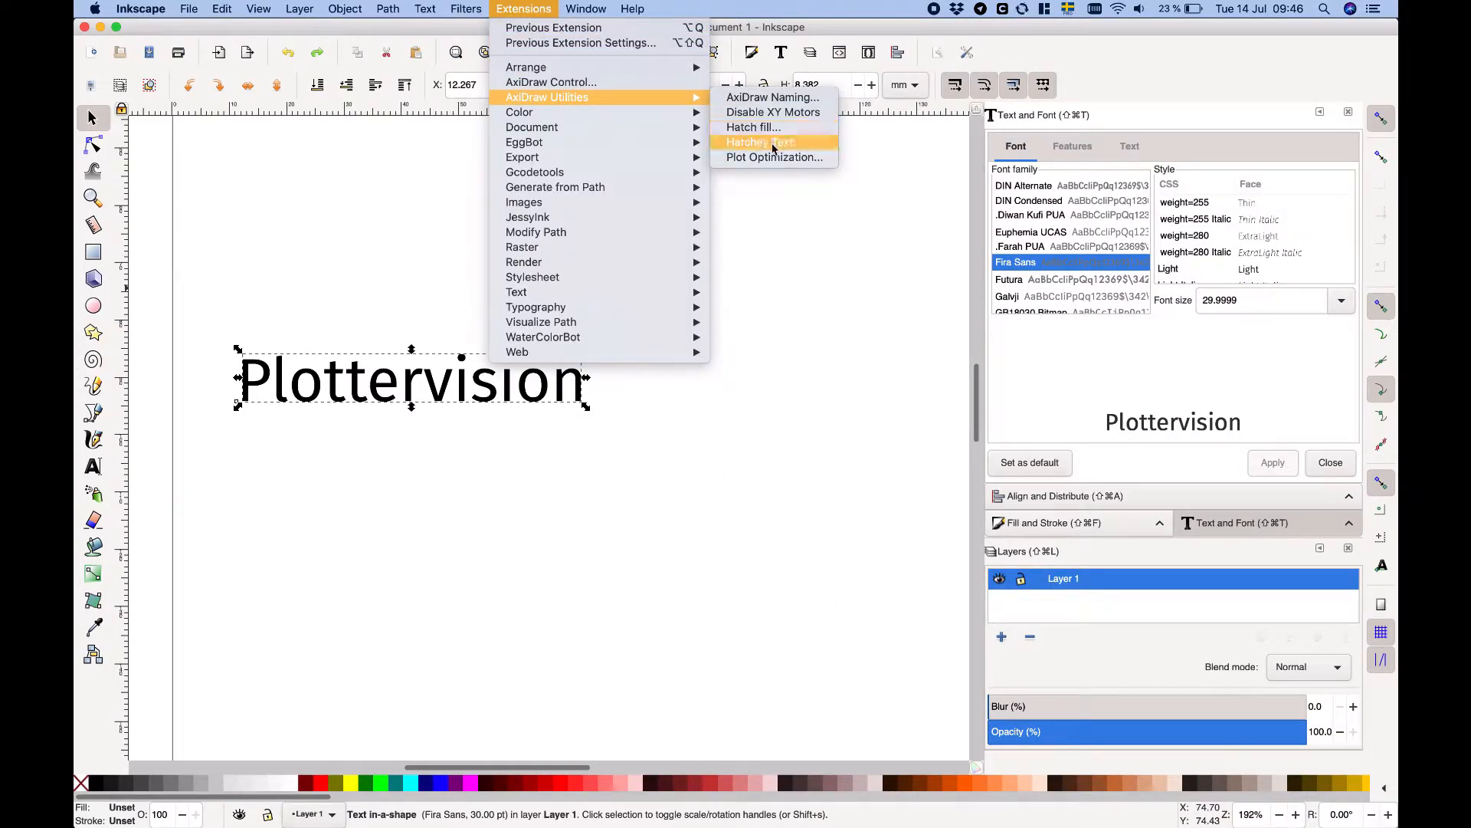
left_click(761, 142)
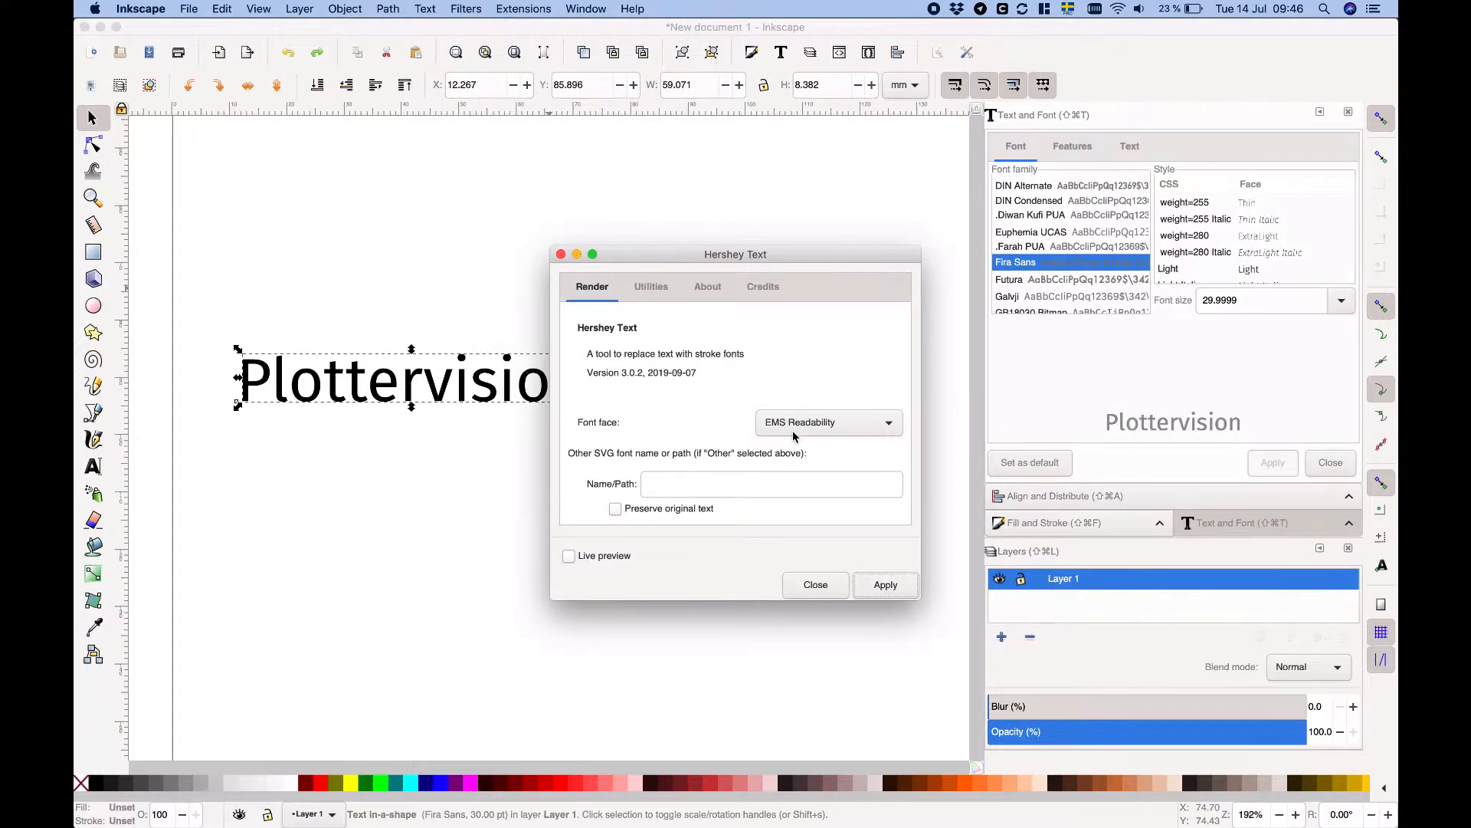
left_click(827, 422)
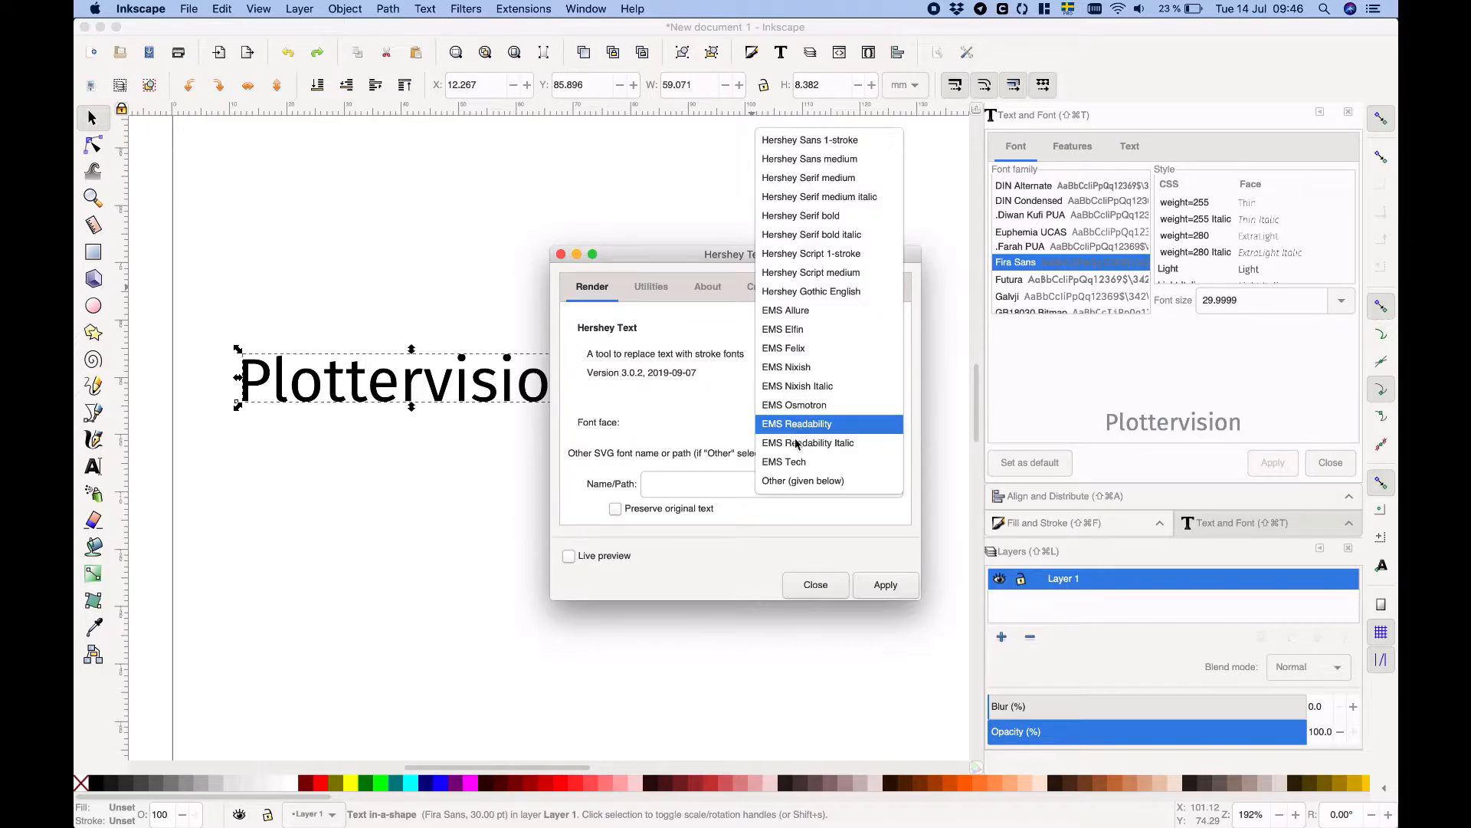
left_click(803, 480)
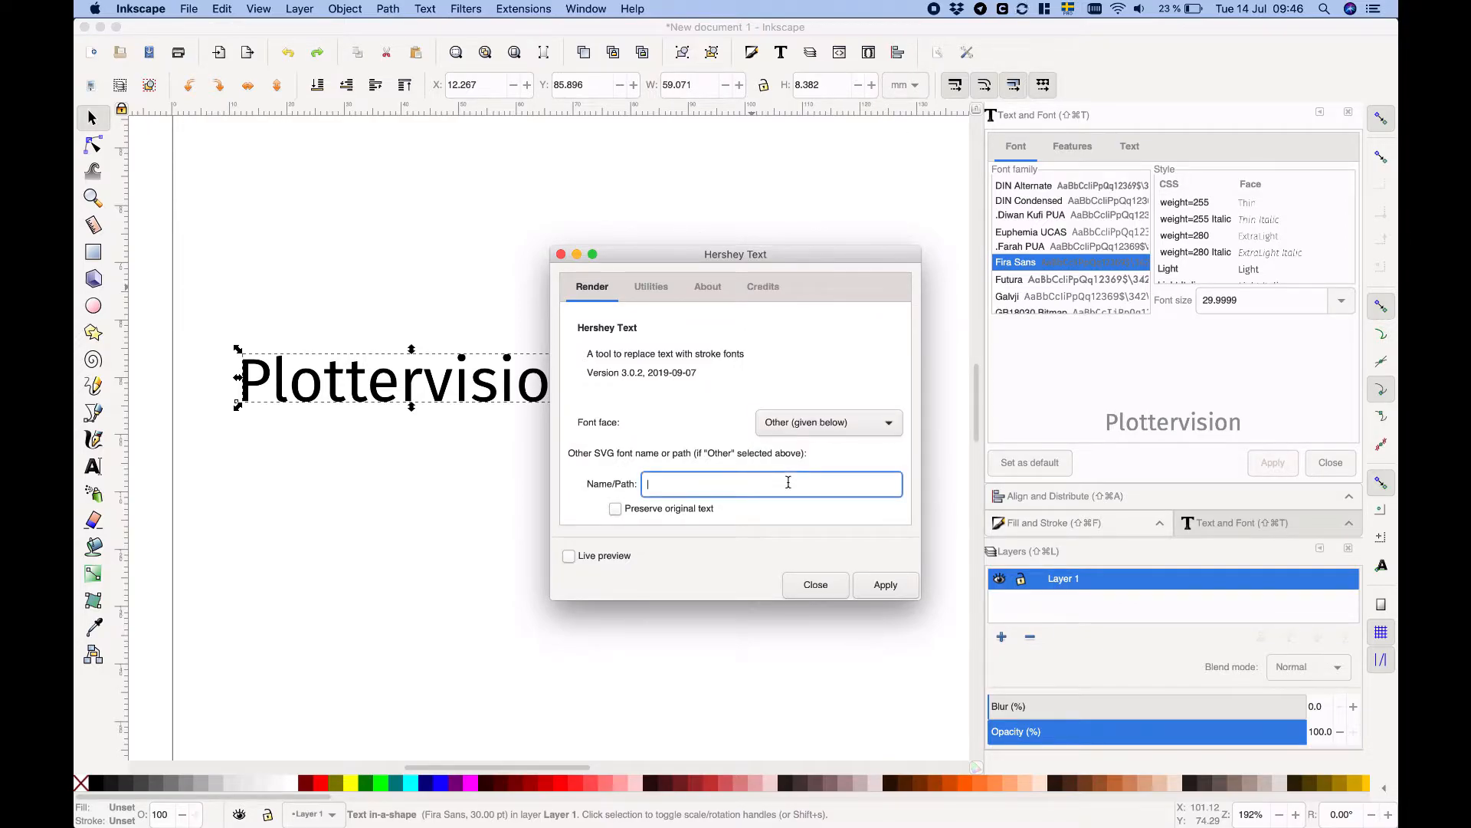
type("EMSLittlePri")
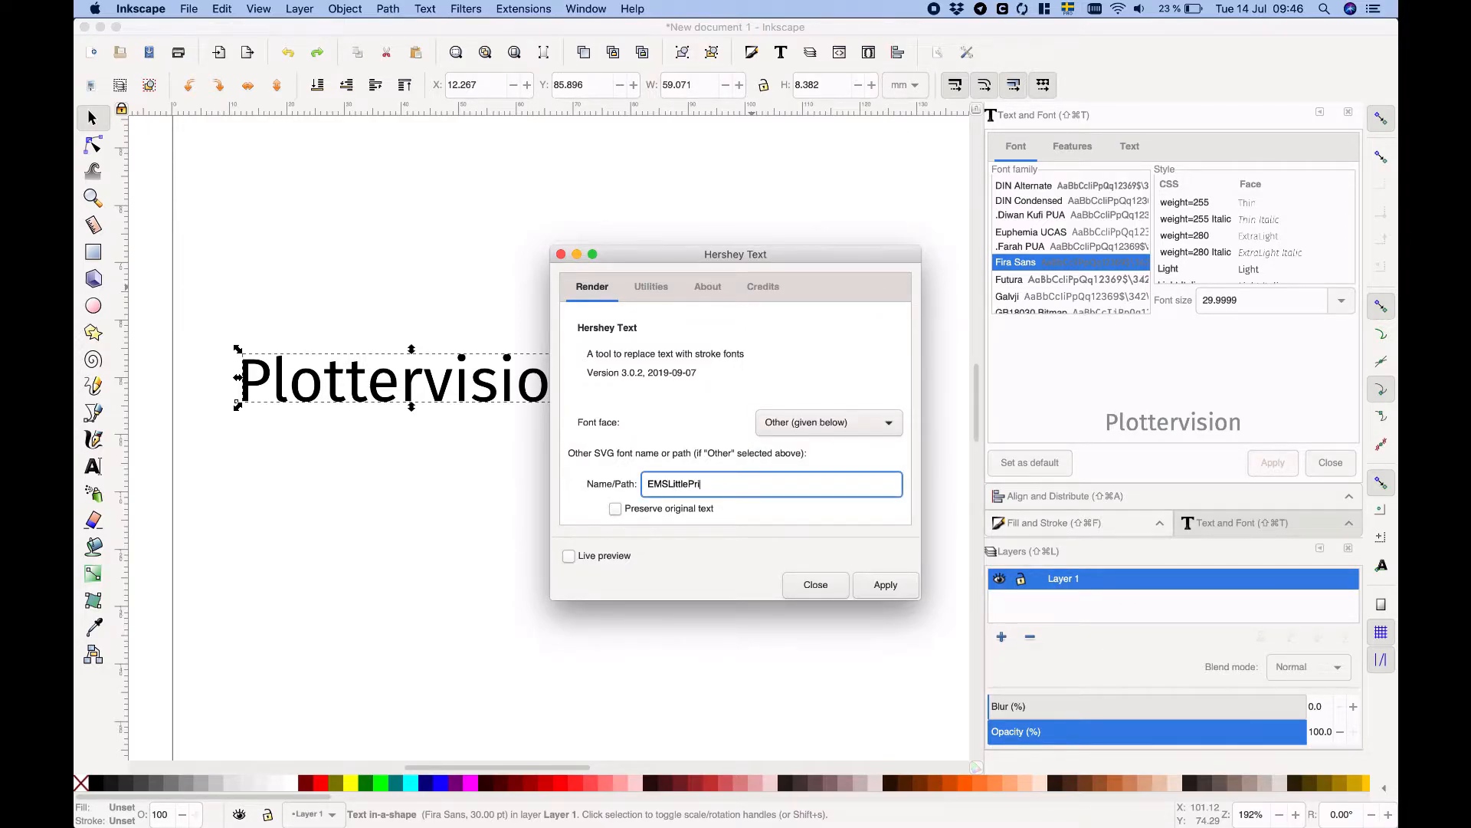
type("ncess.svg")
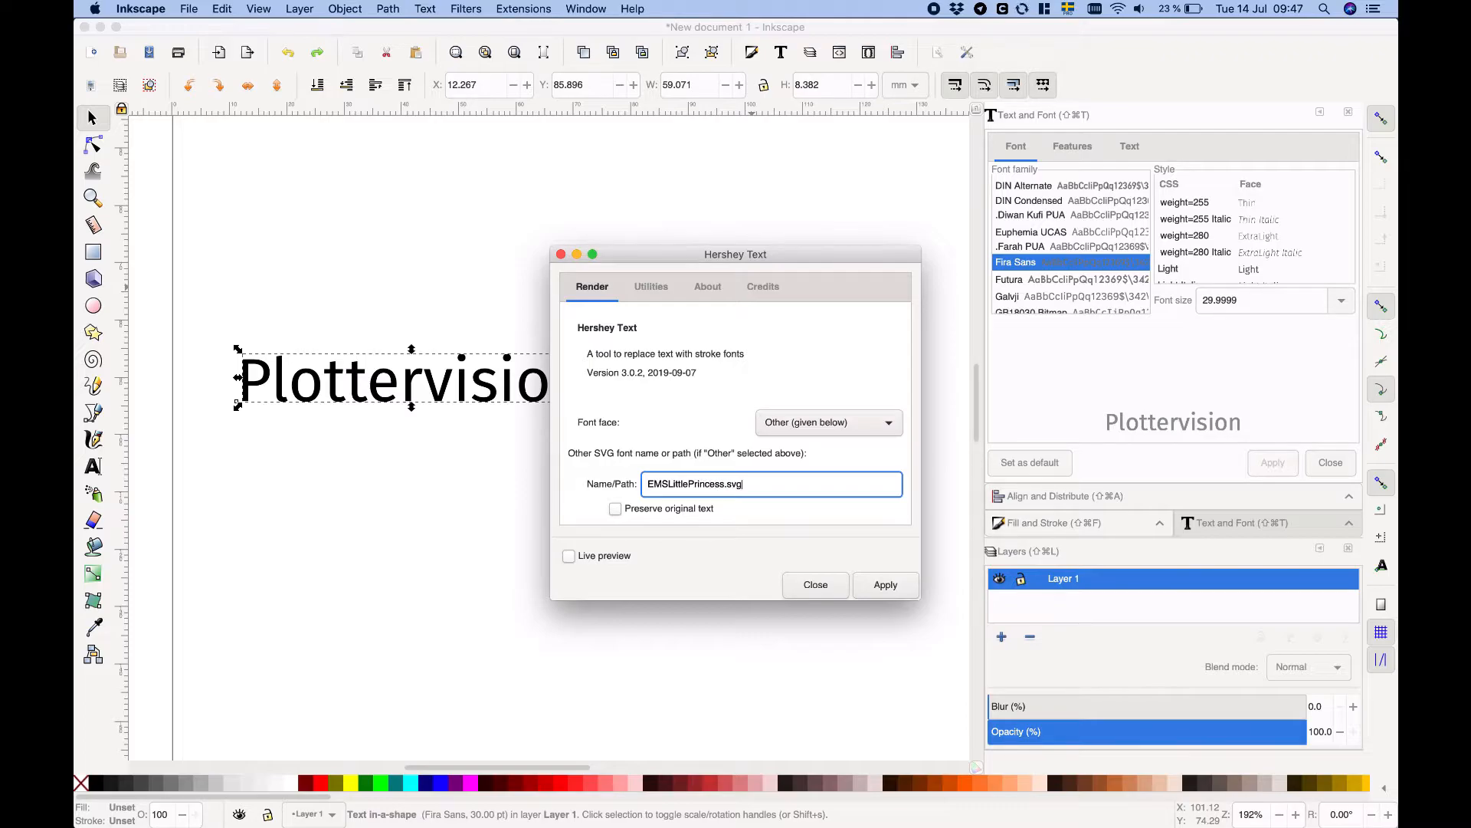
left_click(883, 585)
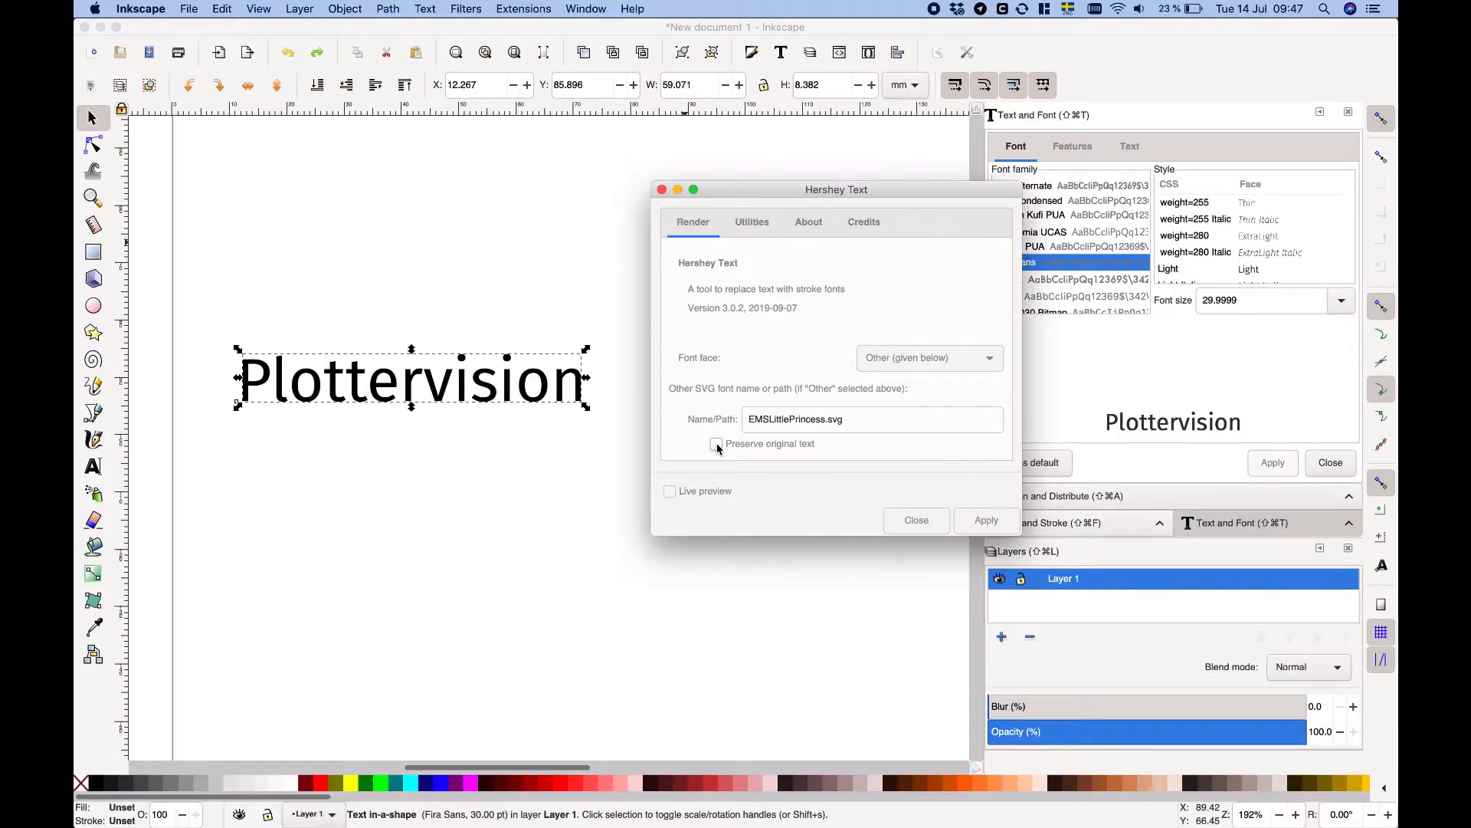
Apply the stroke font with Preserve original text, then live-preview EMS Elfin
left_click(716, 444)
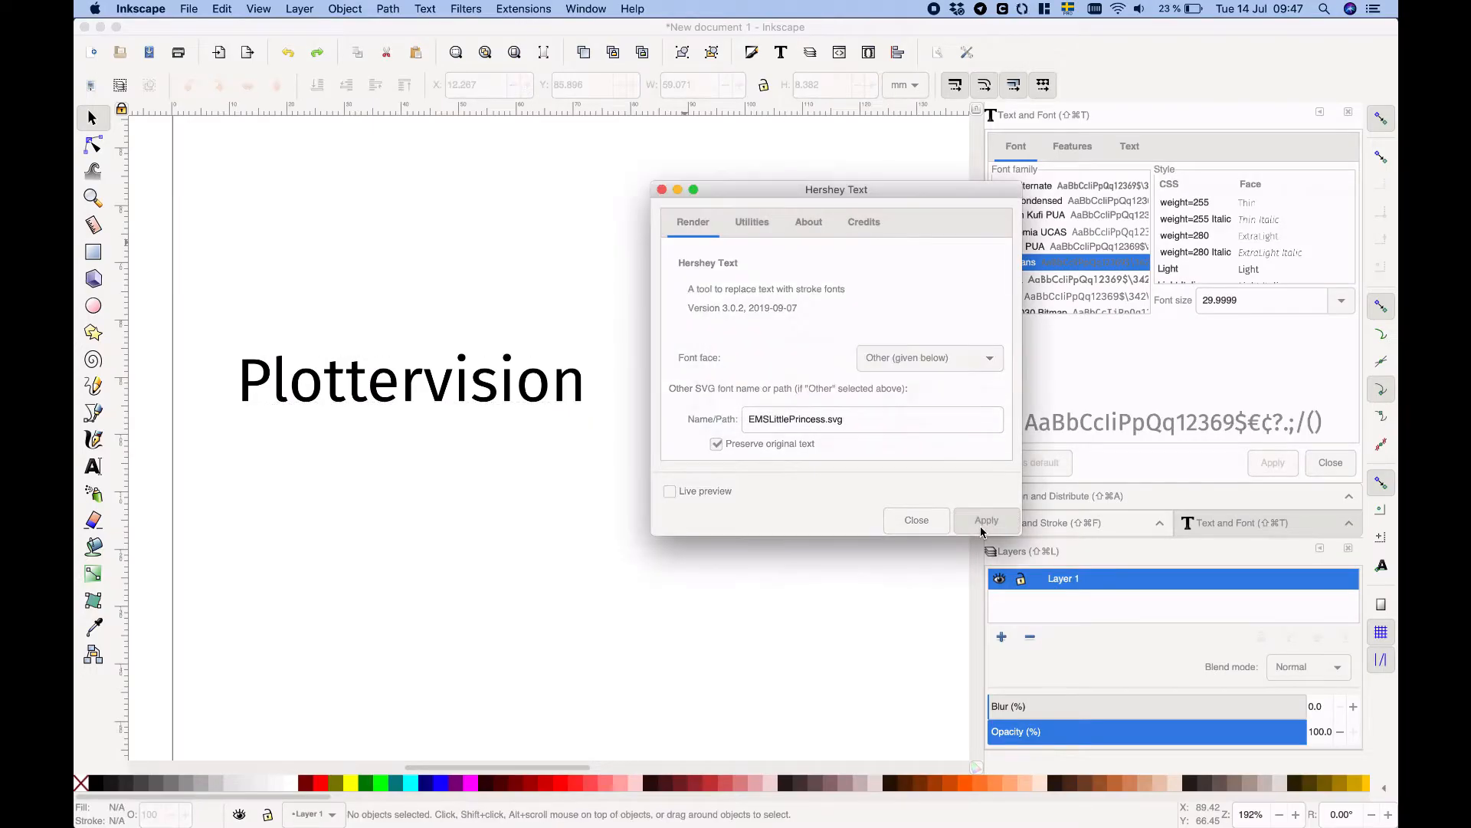
left_click(986, 520)
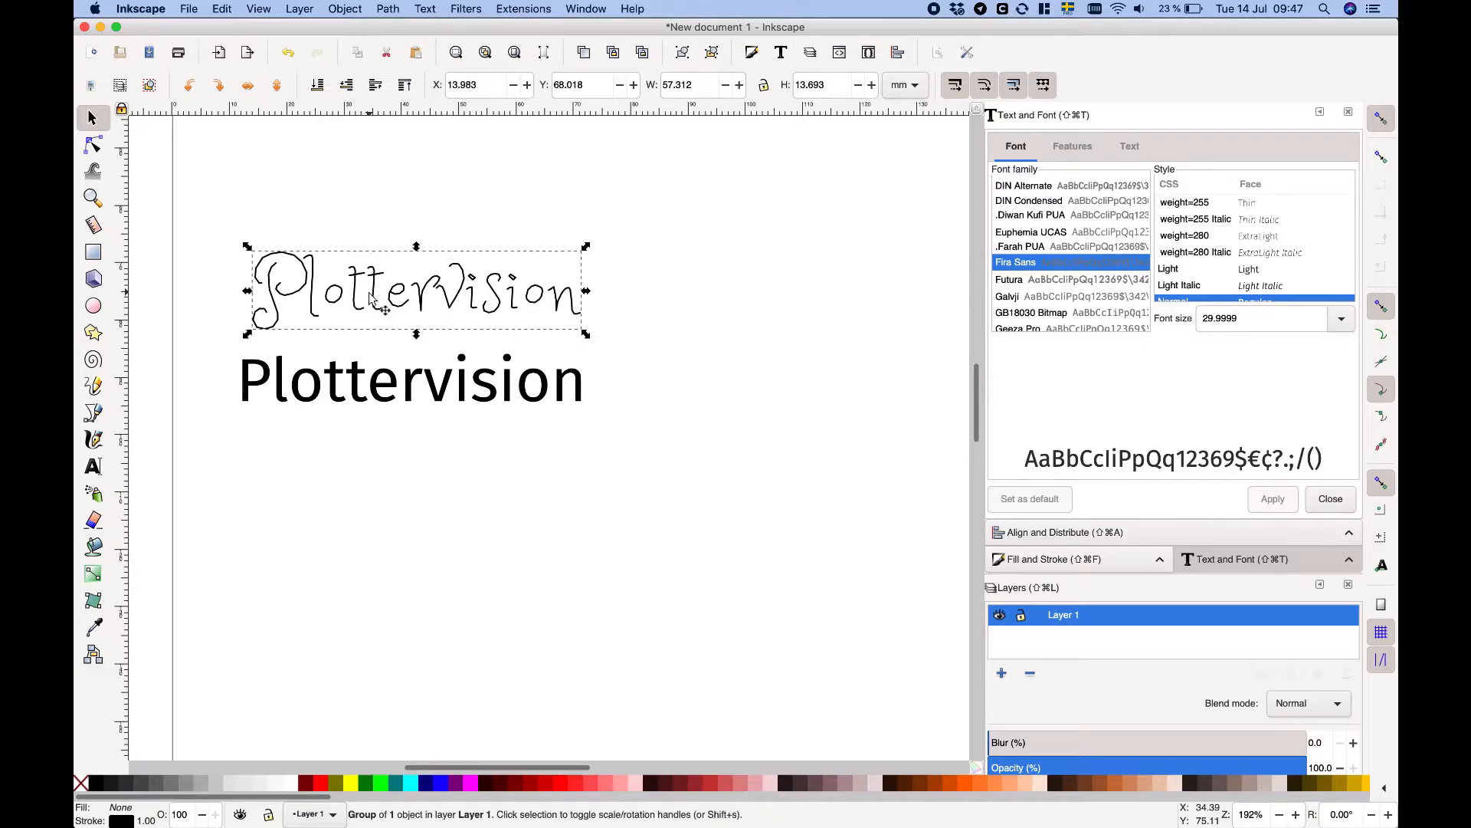
mouse_move(406, 406)
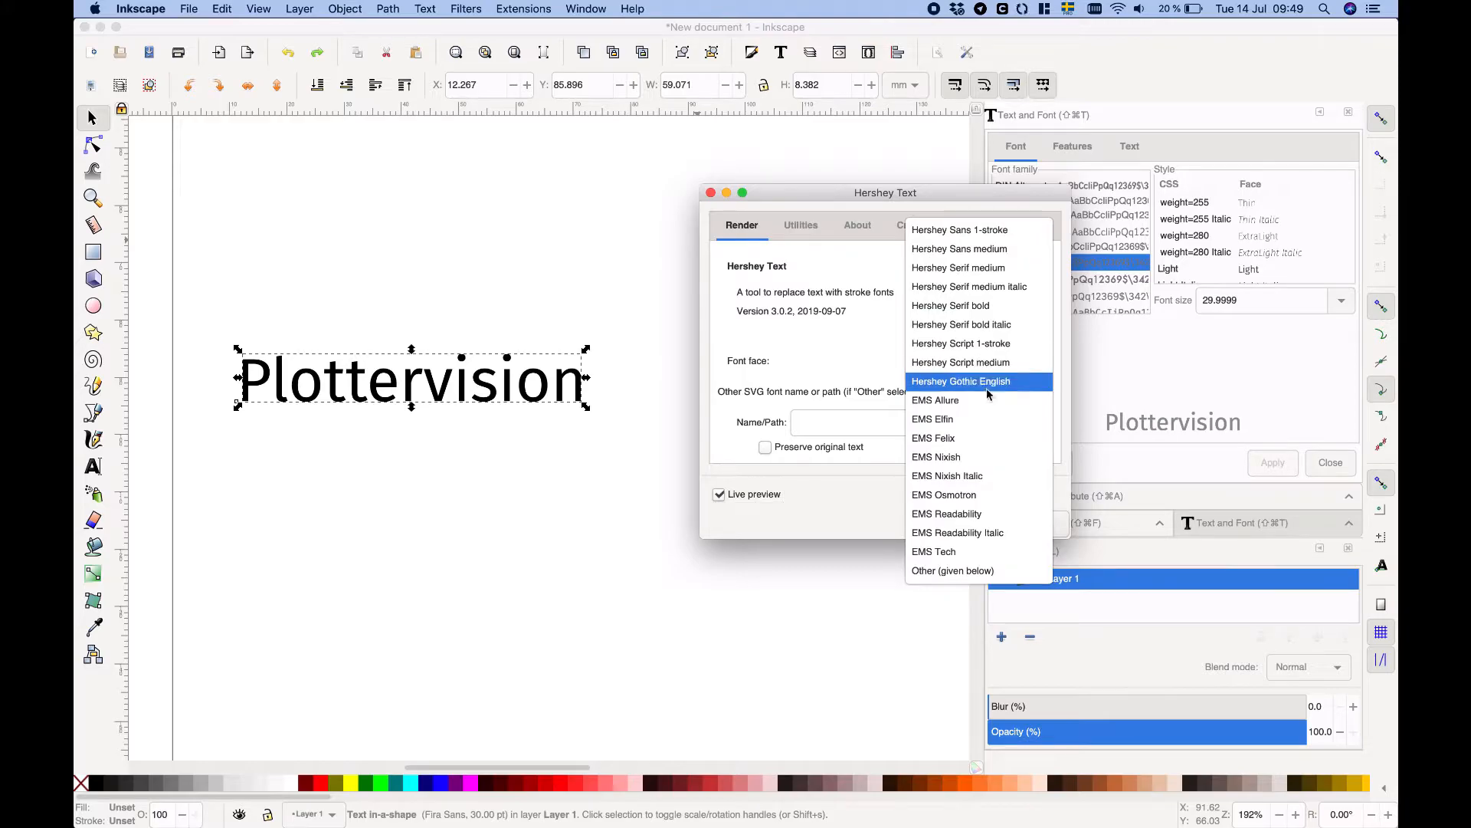
left_click(948, 419)
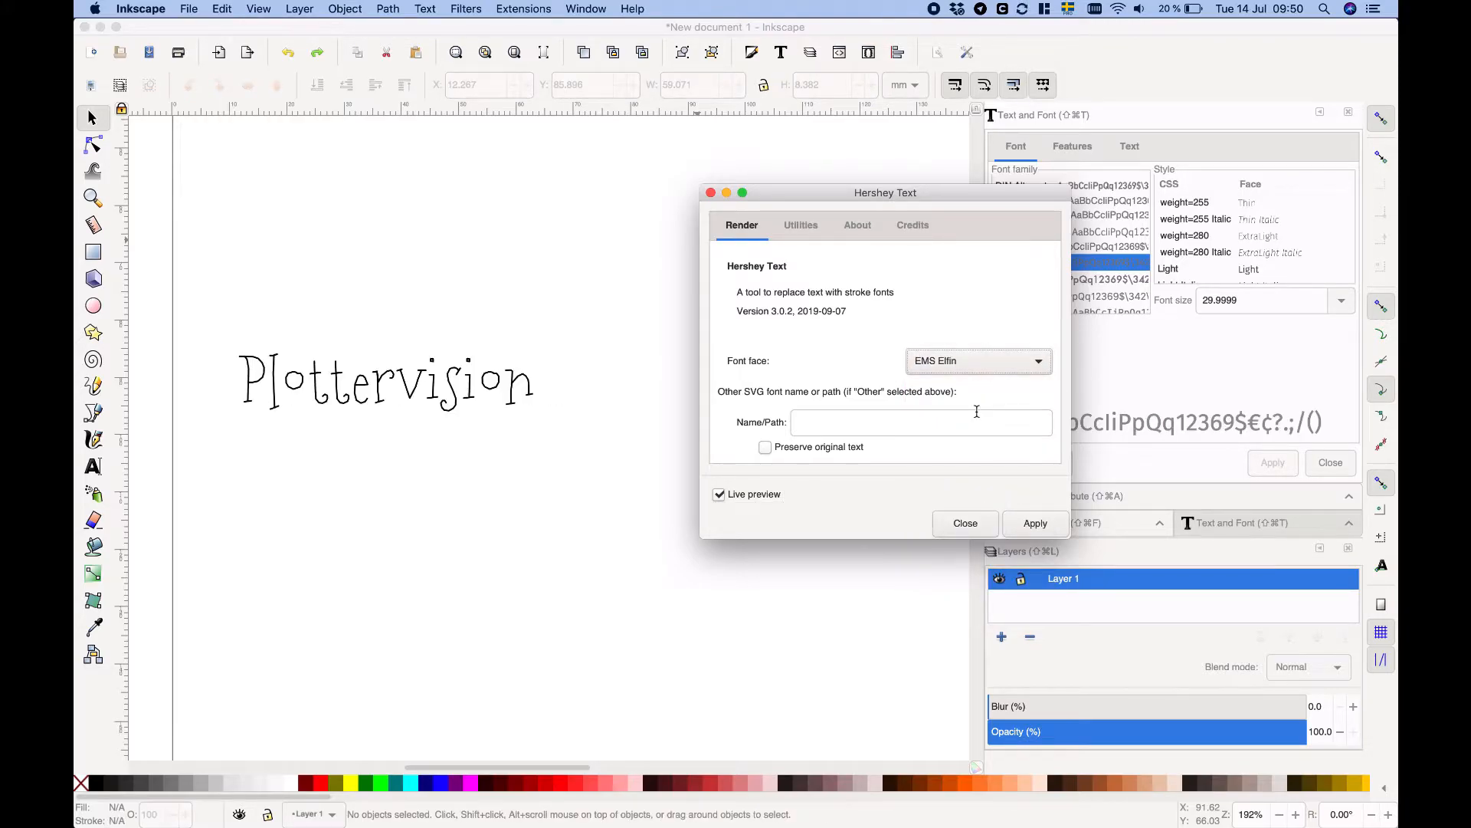
Preview the Plottervision text in the EMS Readability stroke face
left_click(977, 360)
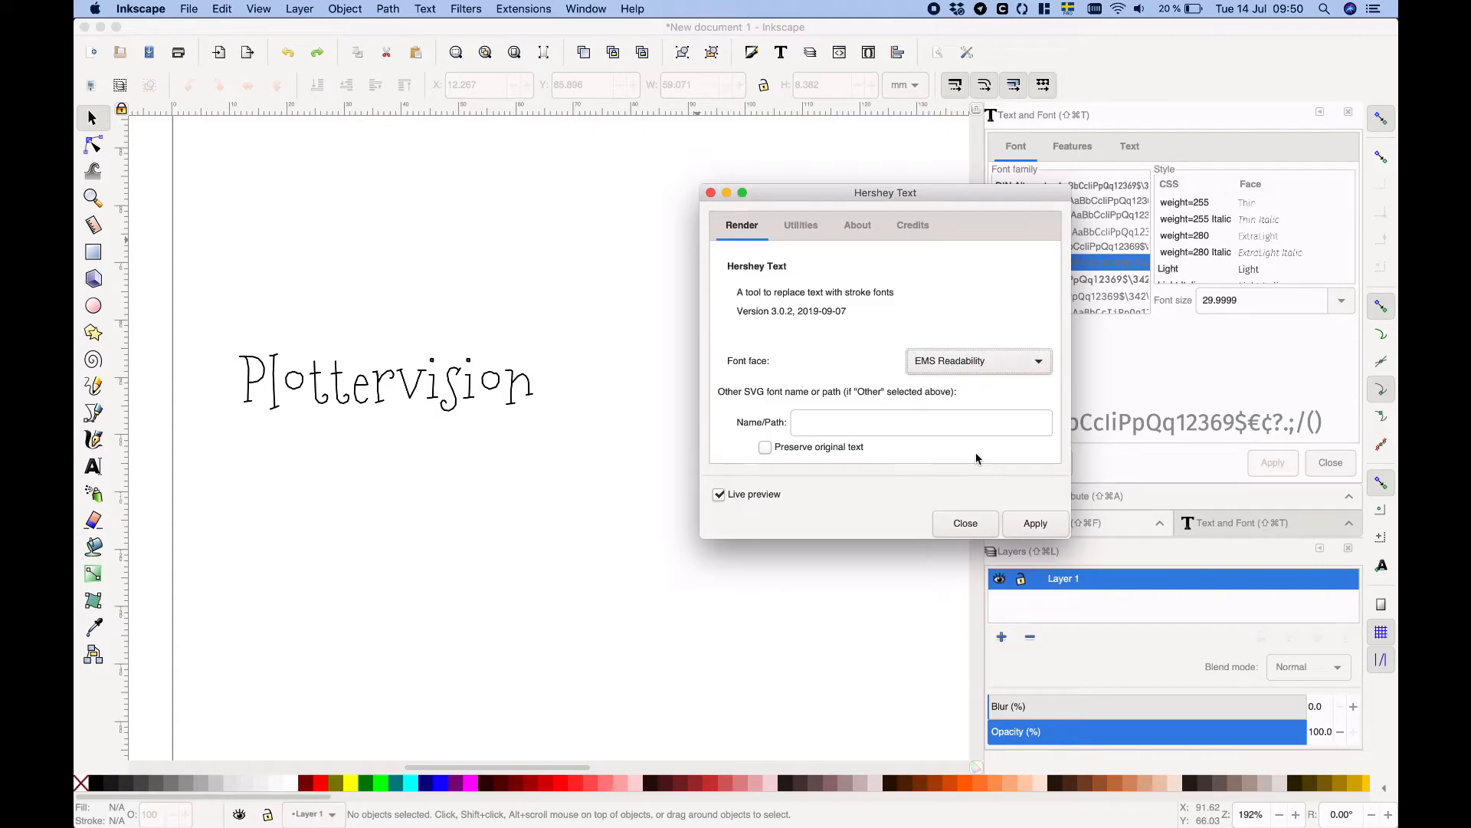
left_click(978, 360)
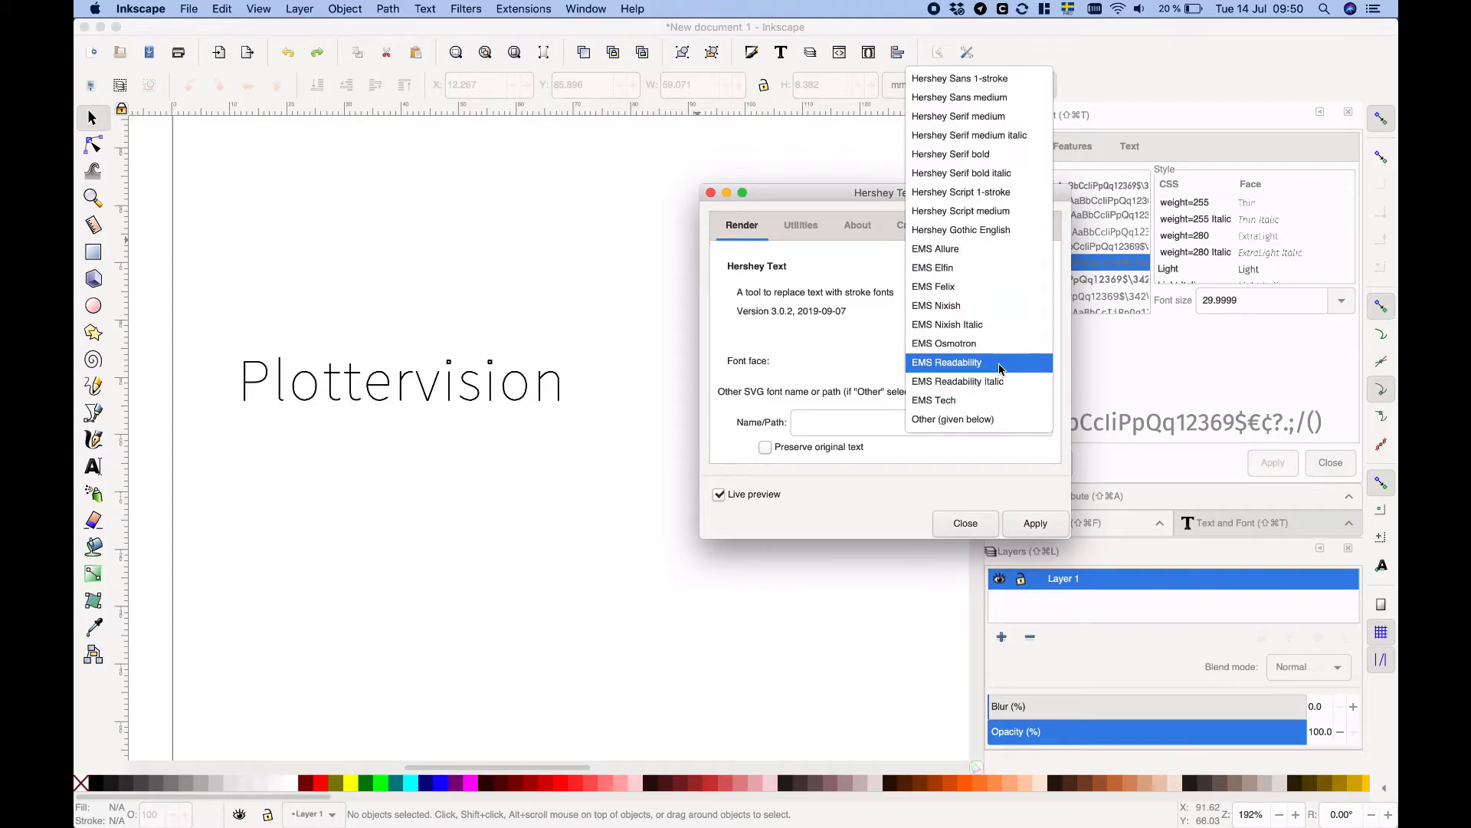
left_click(933, 399)
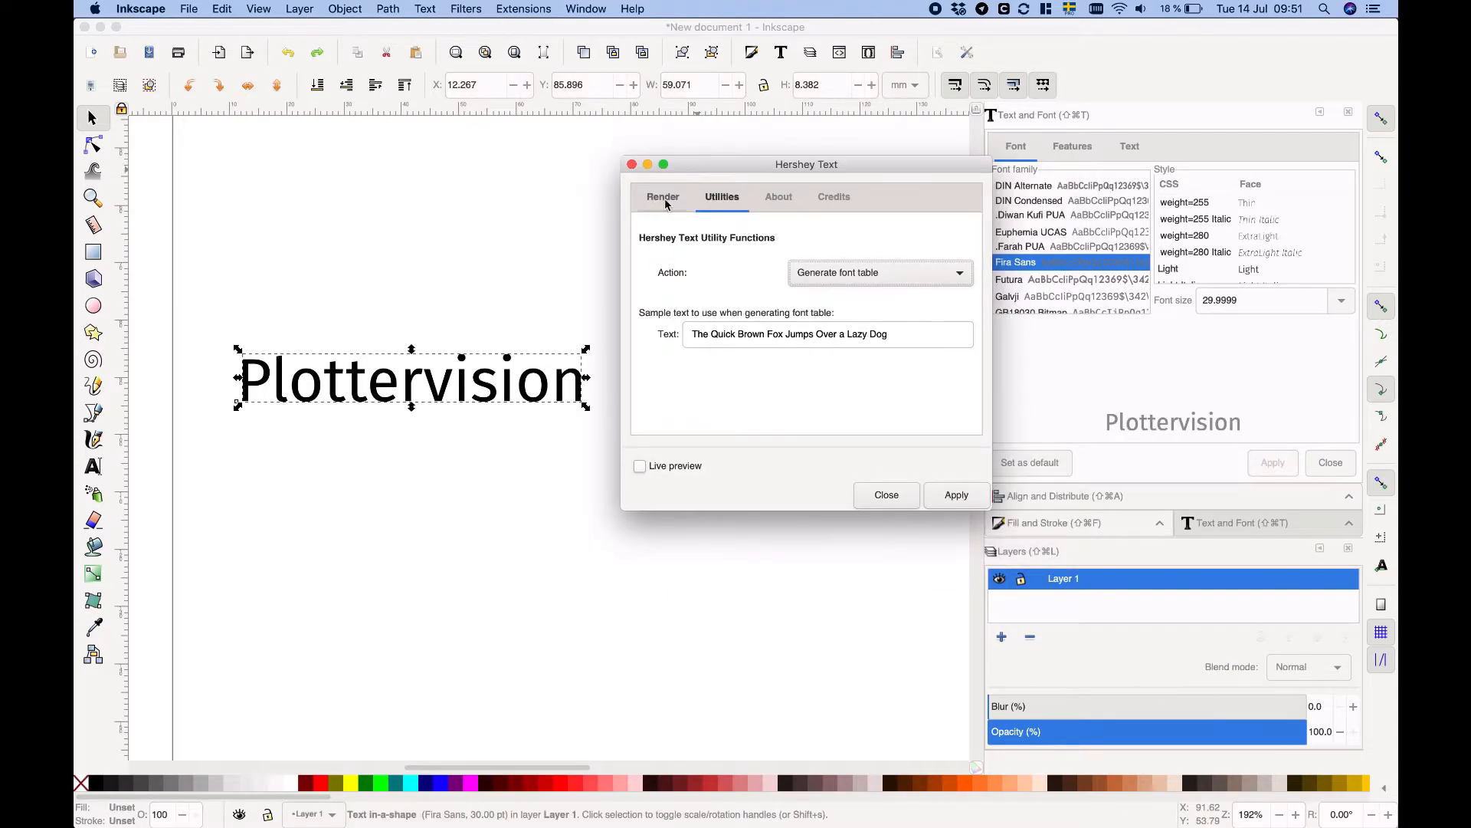
Generate a Hershey font table from the Quick Brown Fox sample sentence
left_click(662, 197)
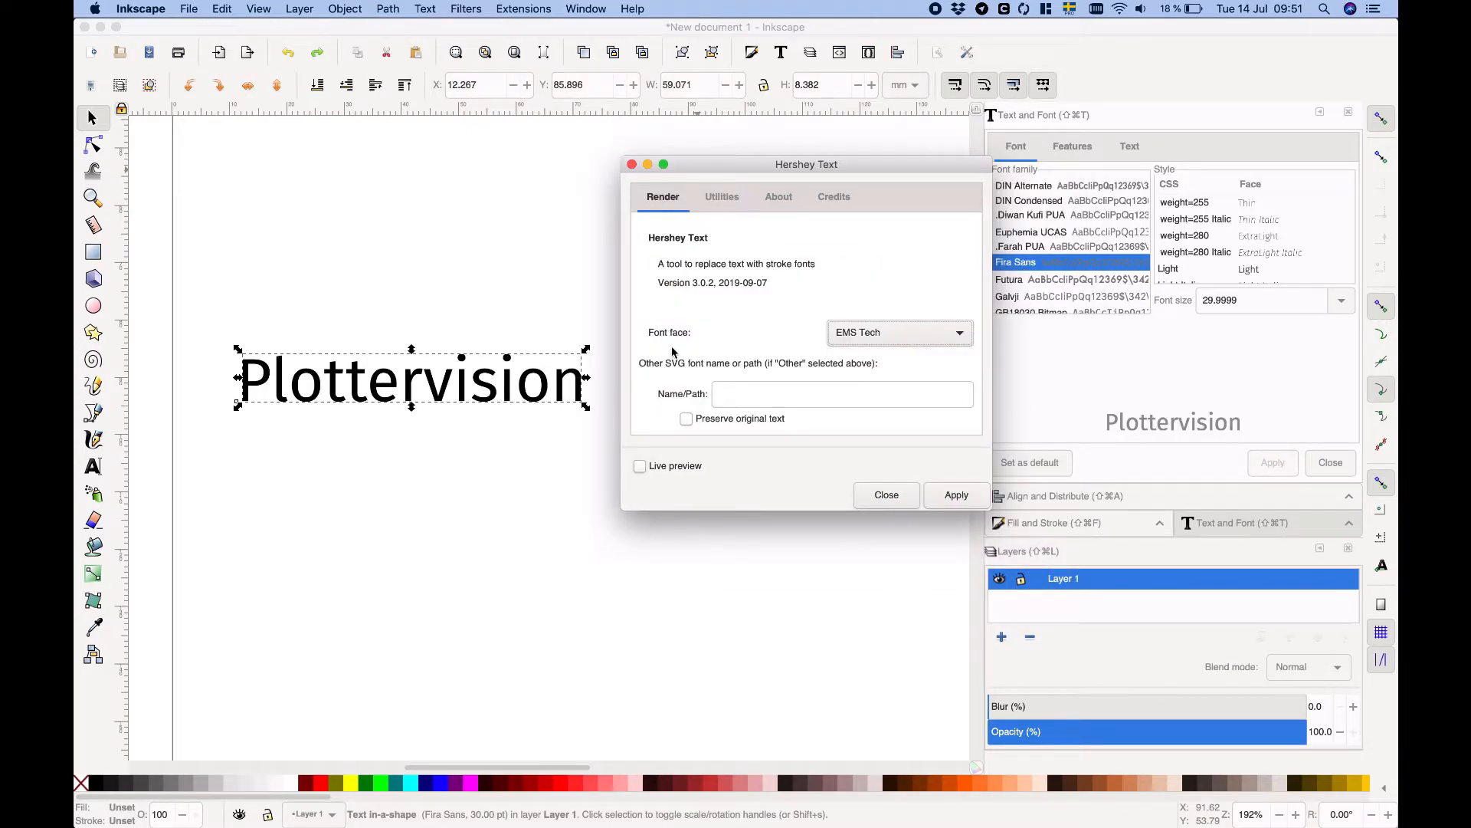
left_click(722, 197)
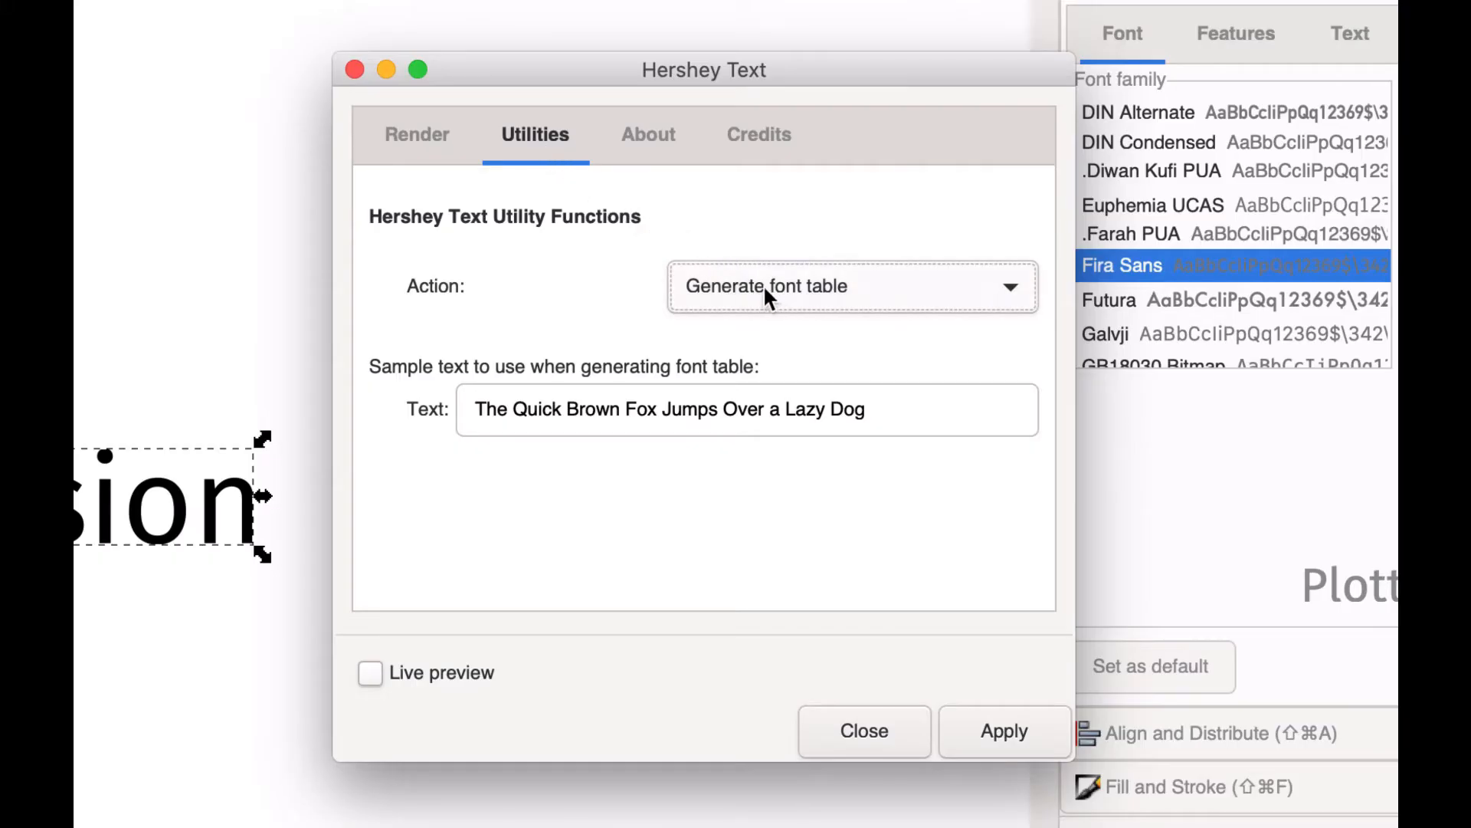
left_click(851, 286)
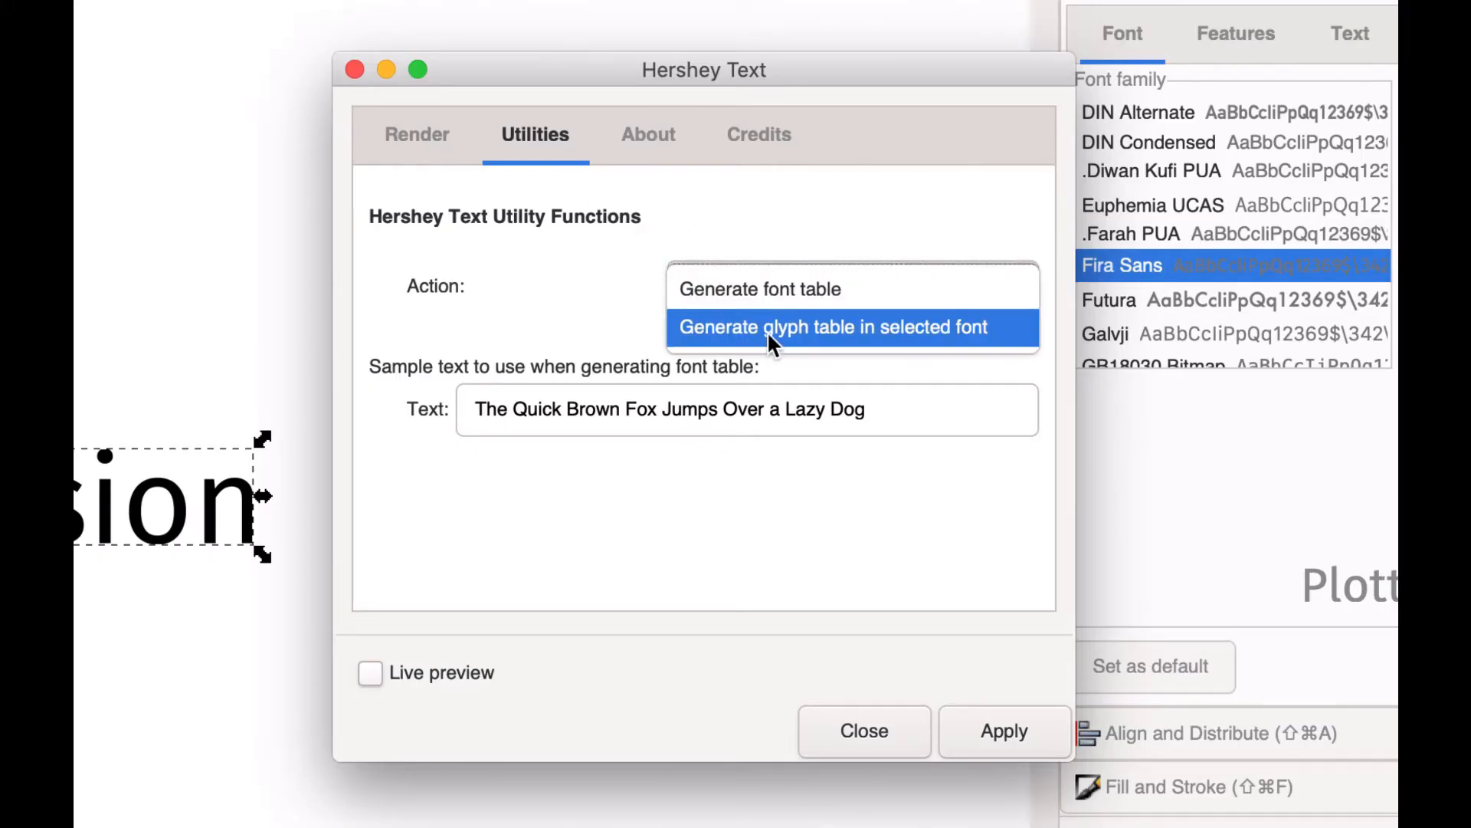
left_click(758, 288)
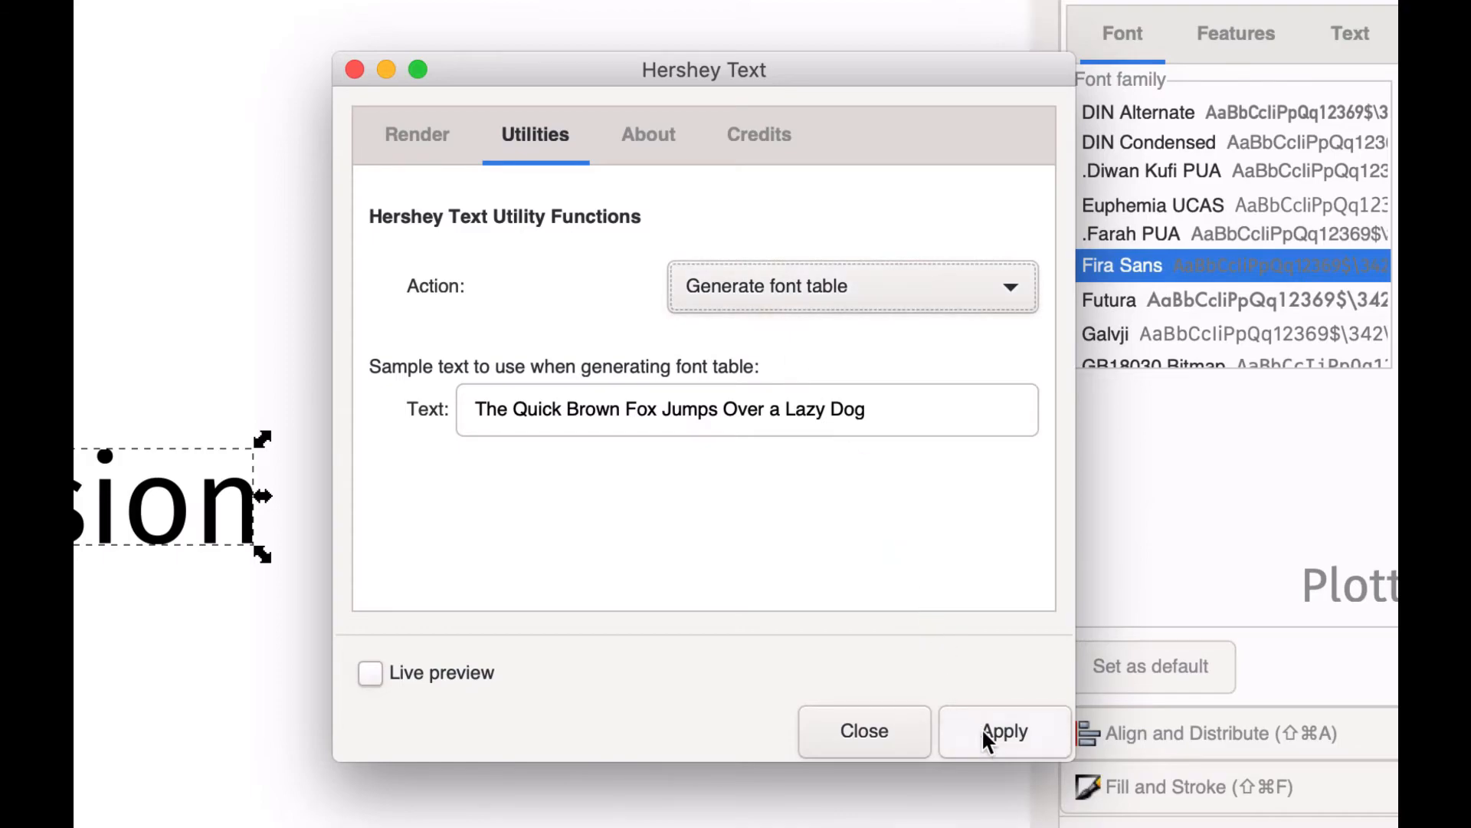
left_click(1003, 731)
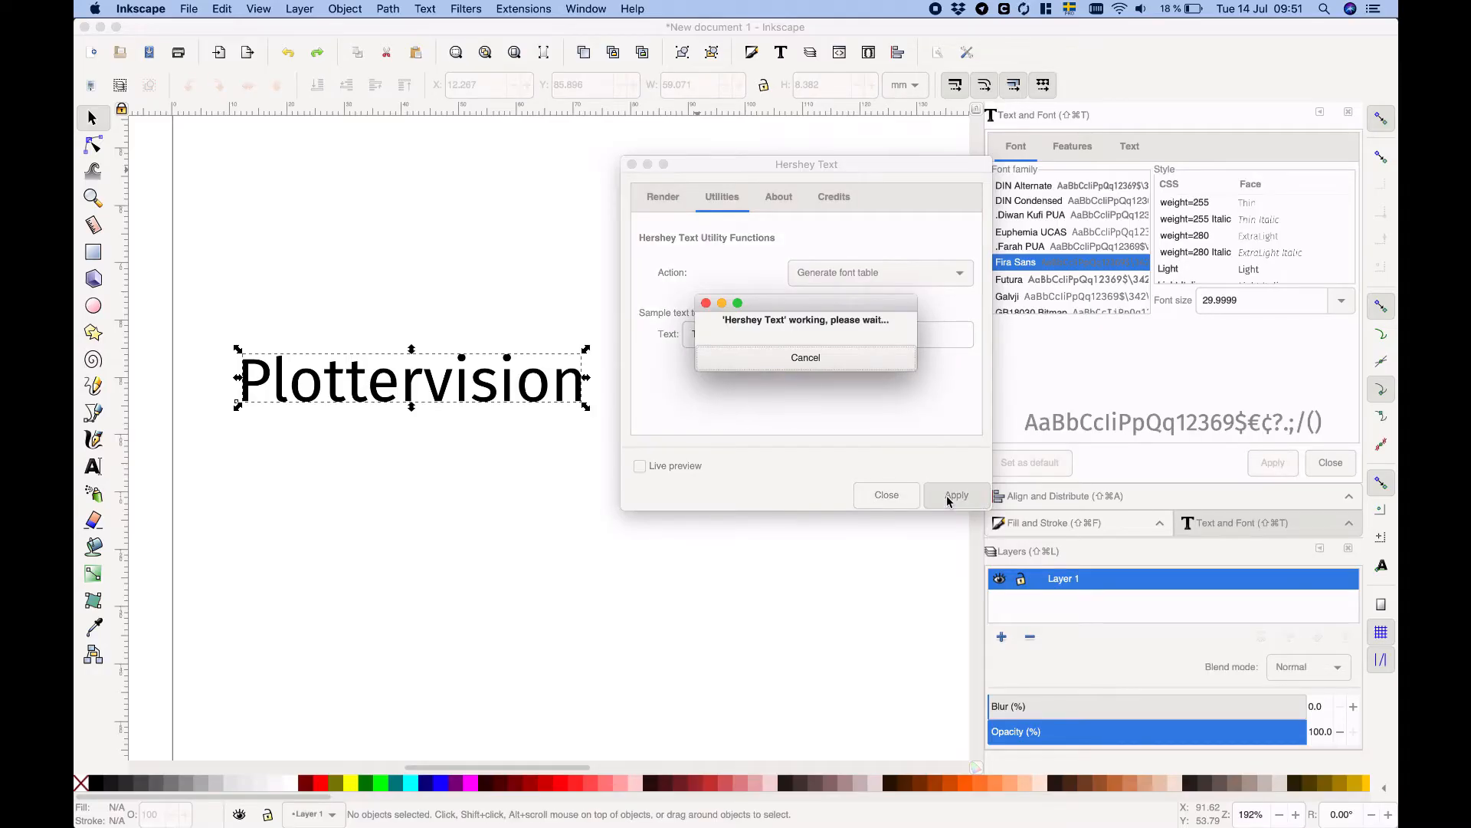
Generate a glyph table of the selected stroke font
left_click(956, 495)
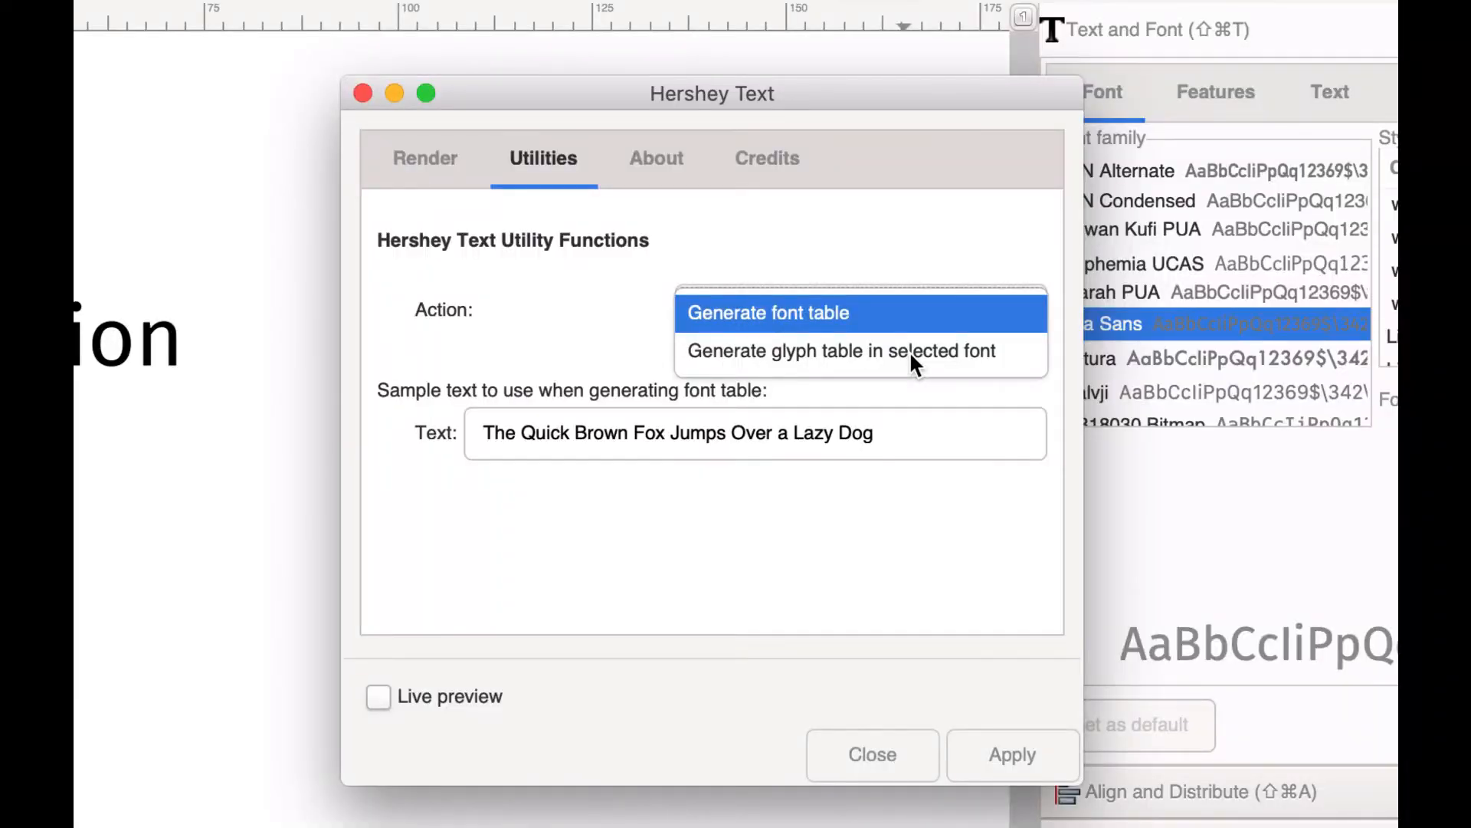
left_click(842, 350)
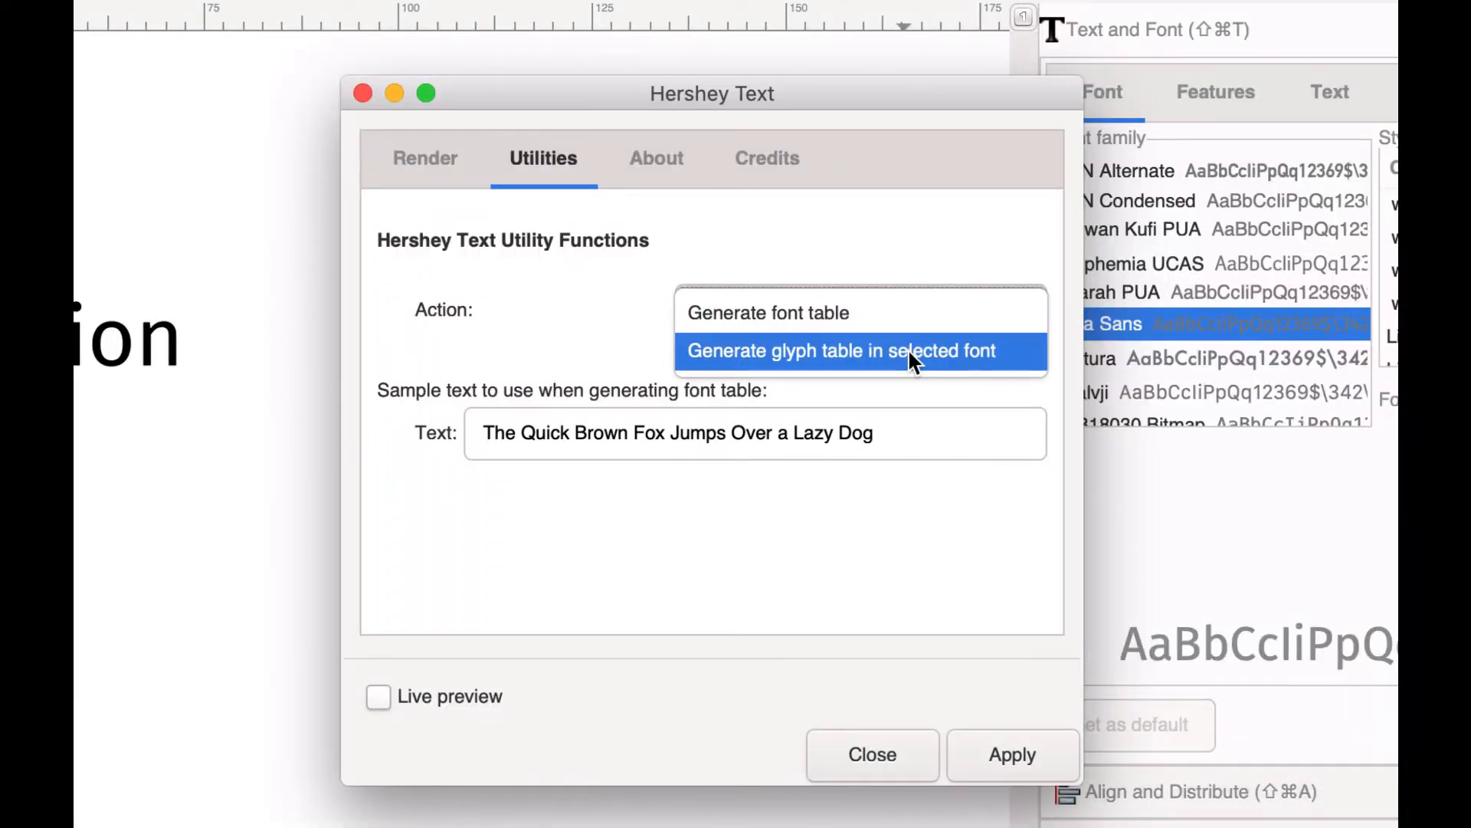
left_click(840, 350)
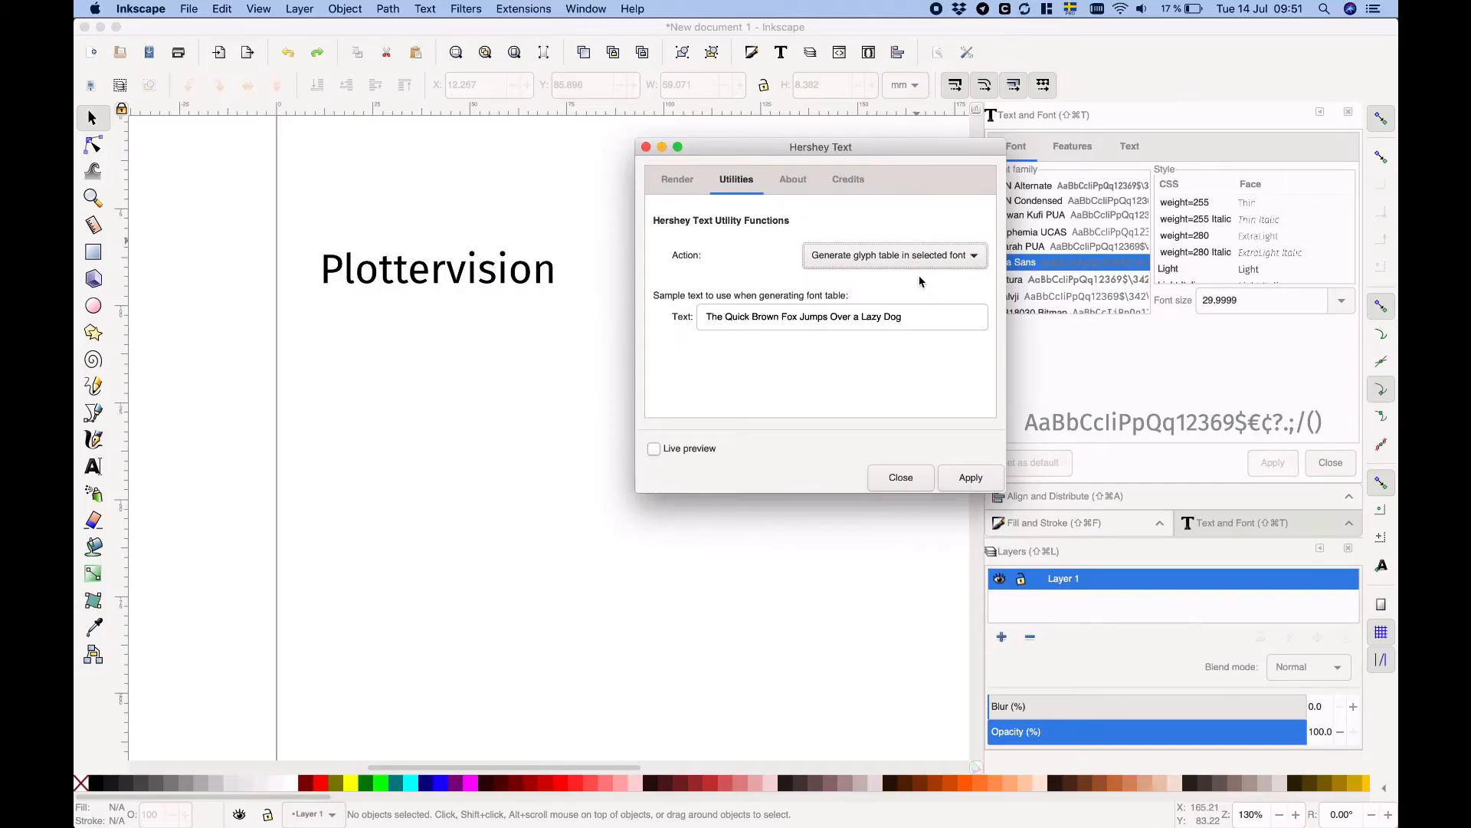
left_click(970, 477)
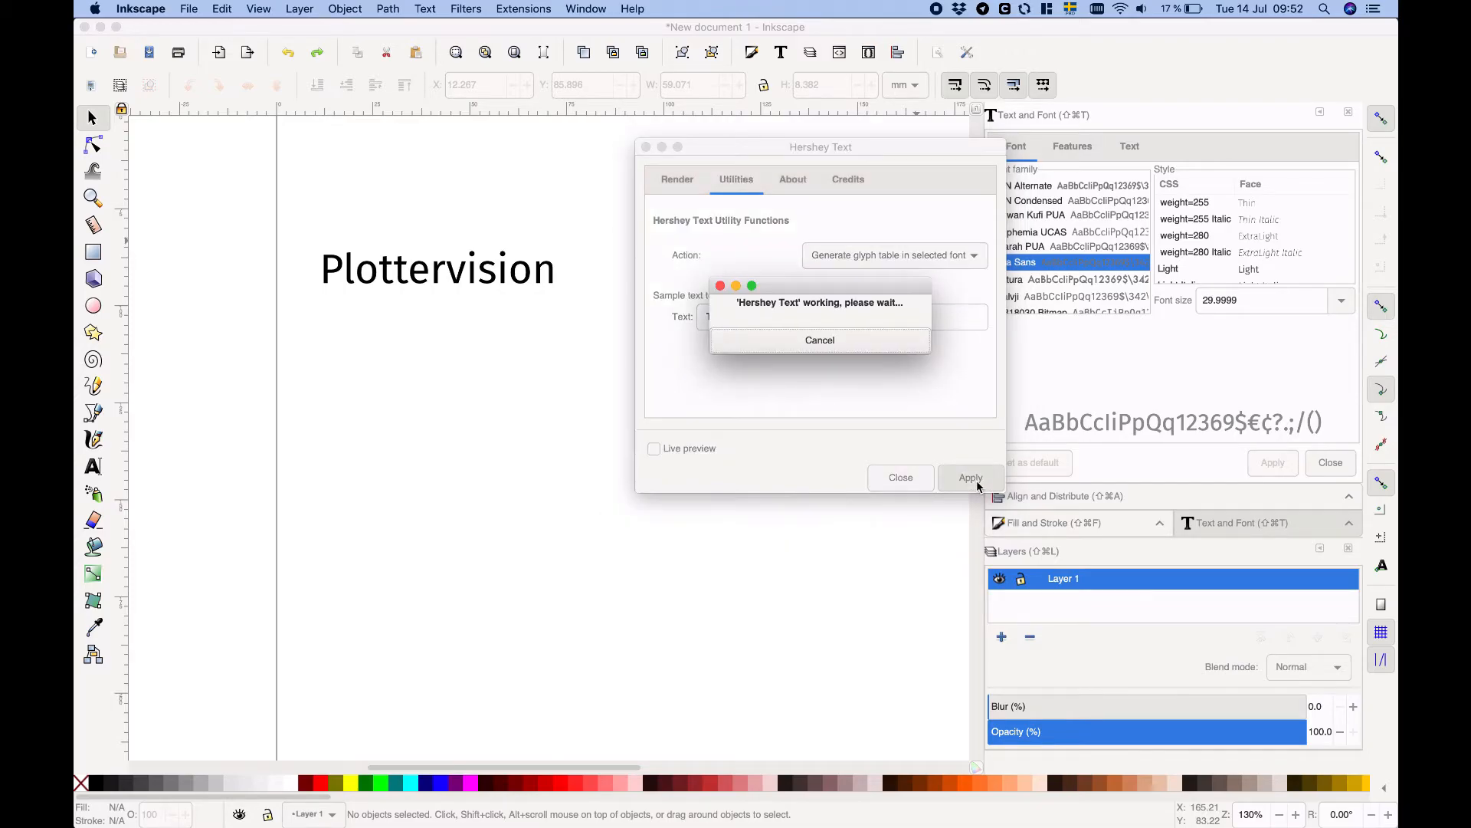
left_click(969, 477)
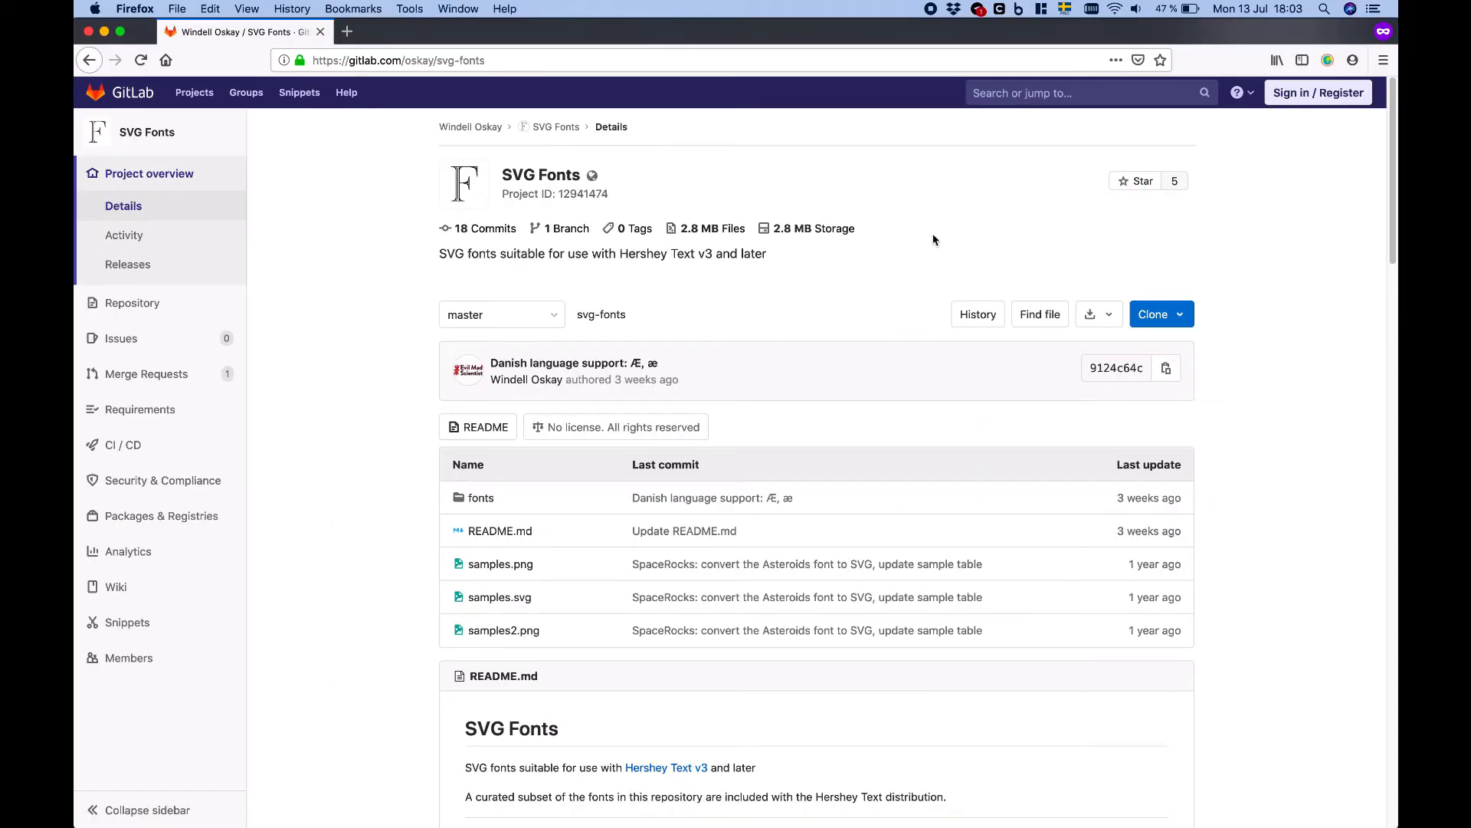
Scroll the SVG Fonts README to the font license section and sample lines
scroll("down", 3)
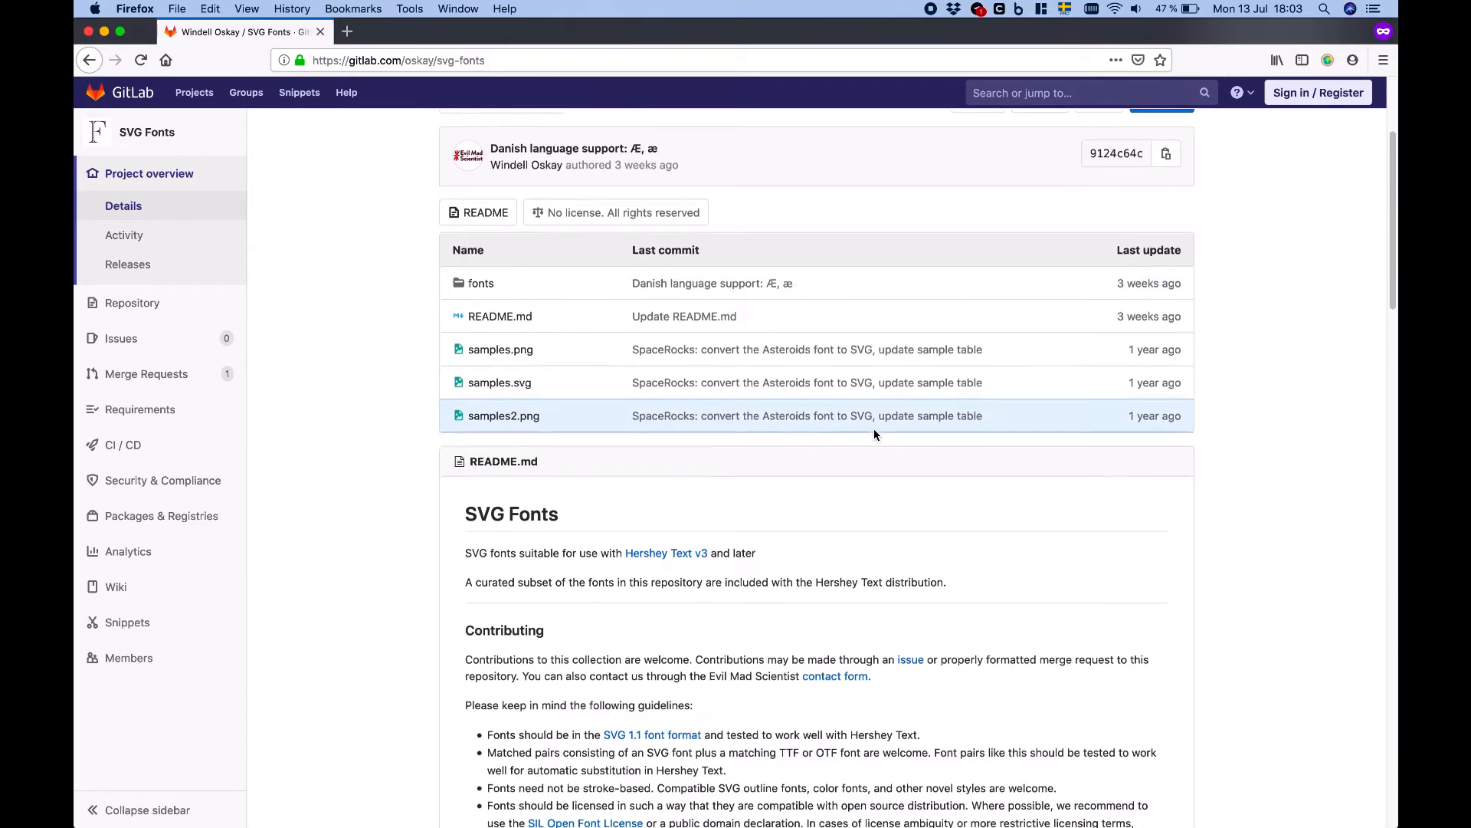
scroll("down", 3)
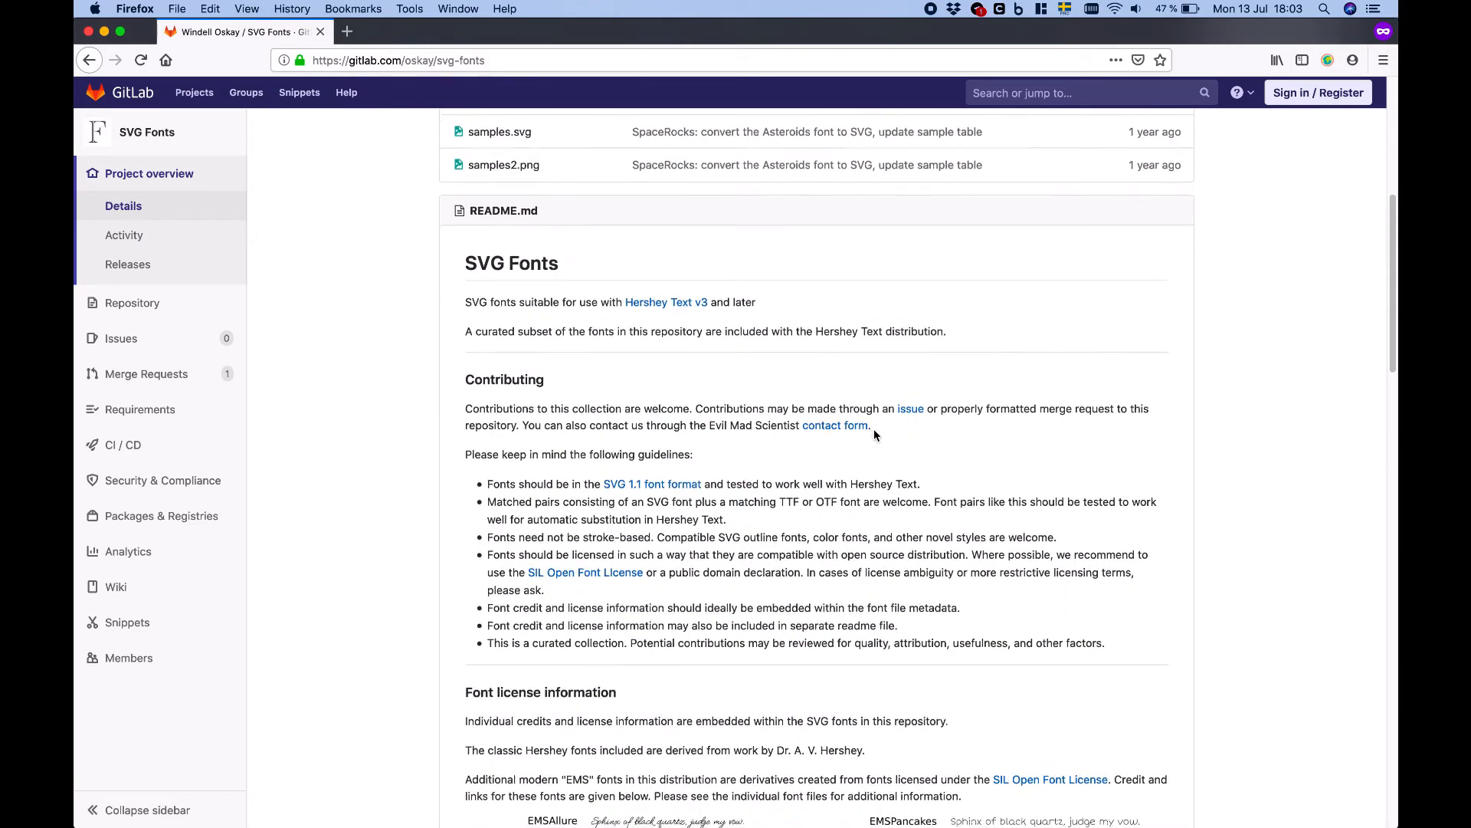
scroll("down", 3)
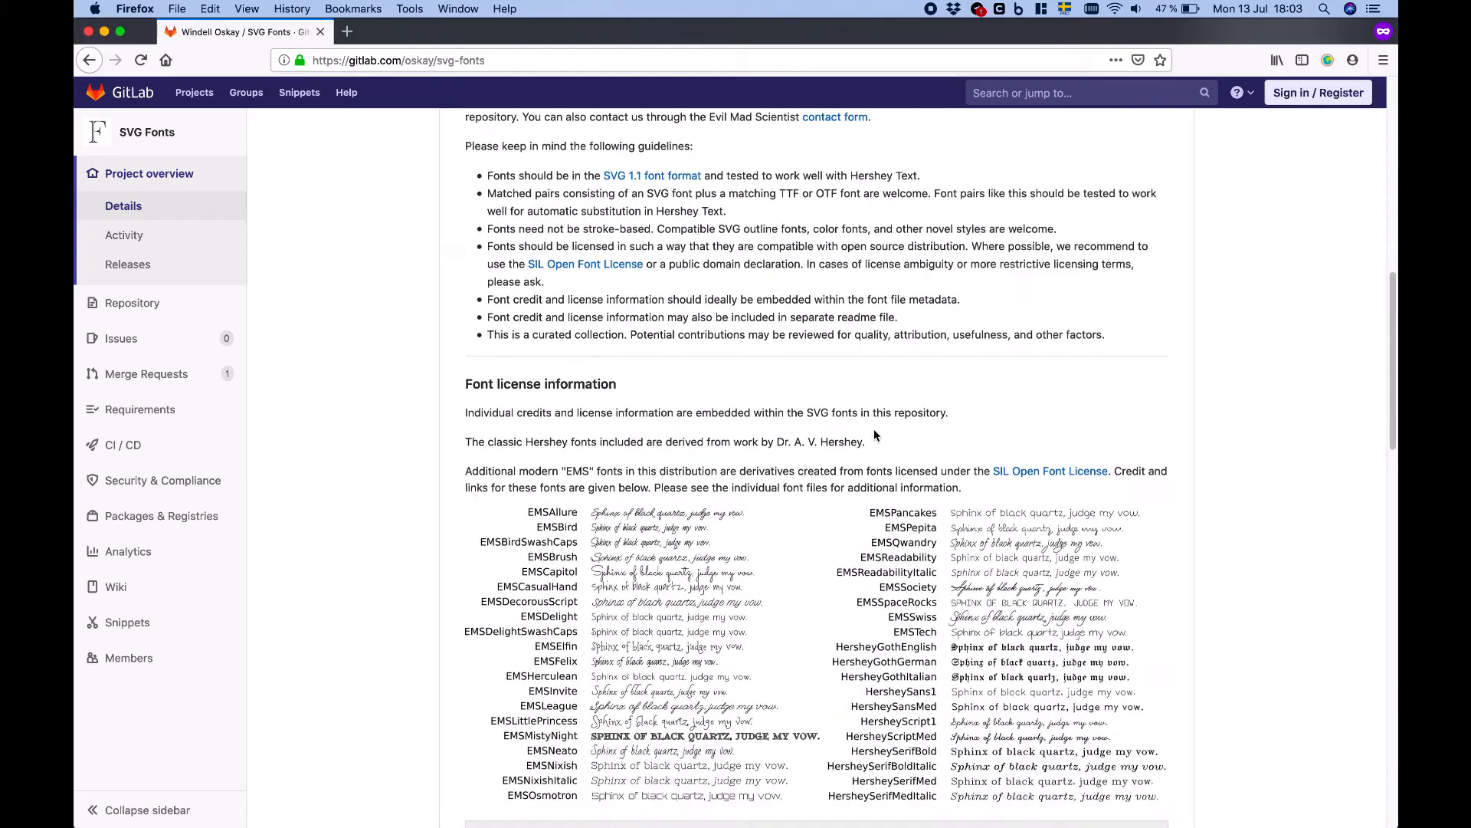
scroll("down", 3)
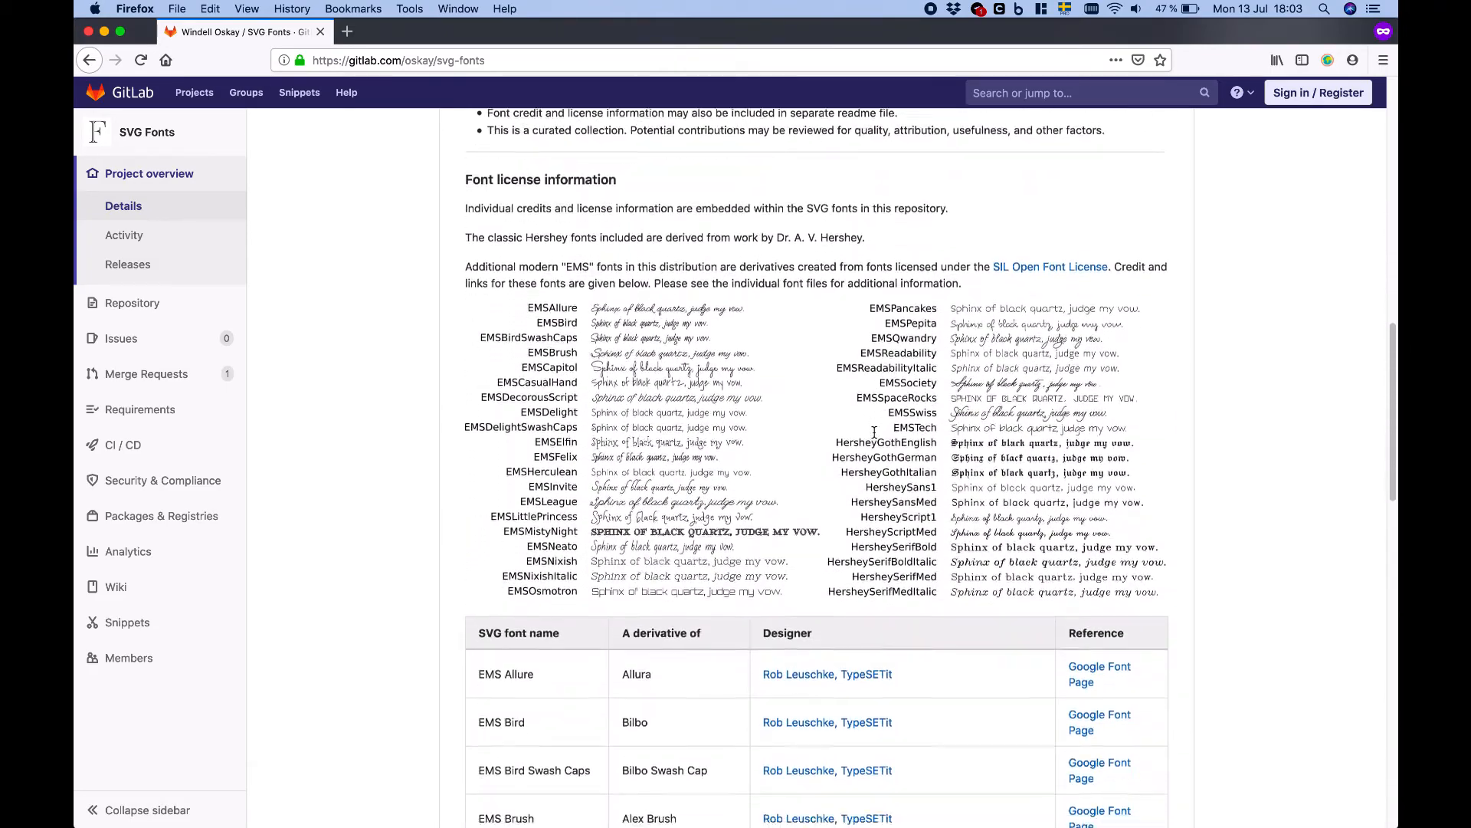